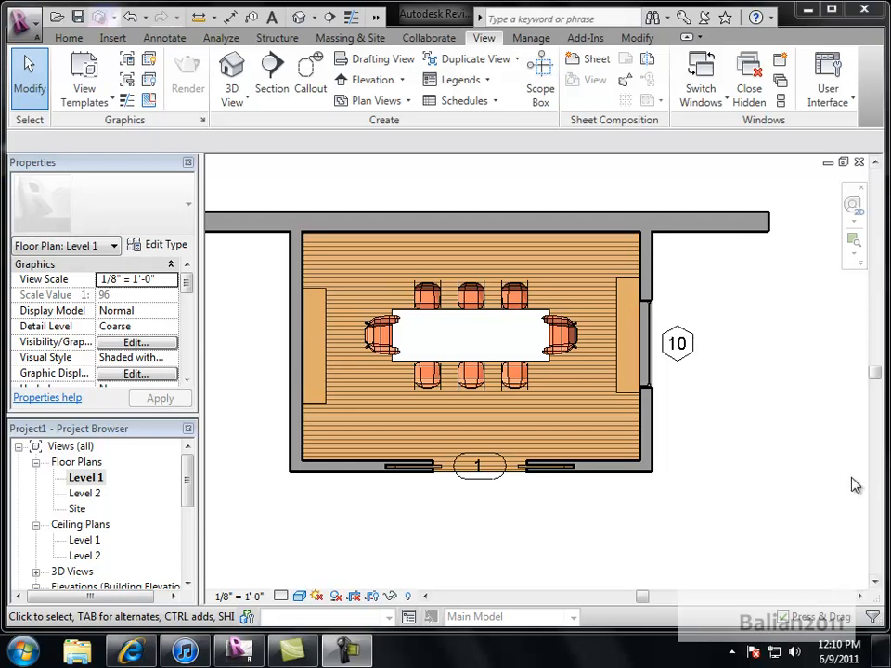
mouse_move(688, 362)
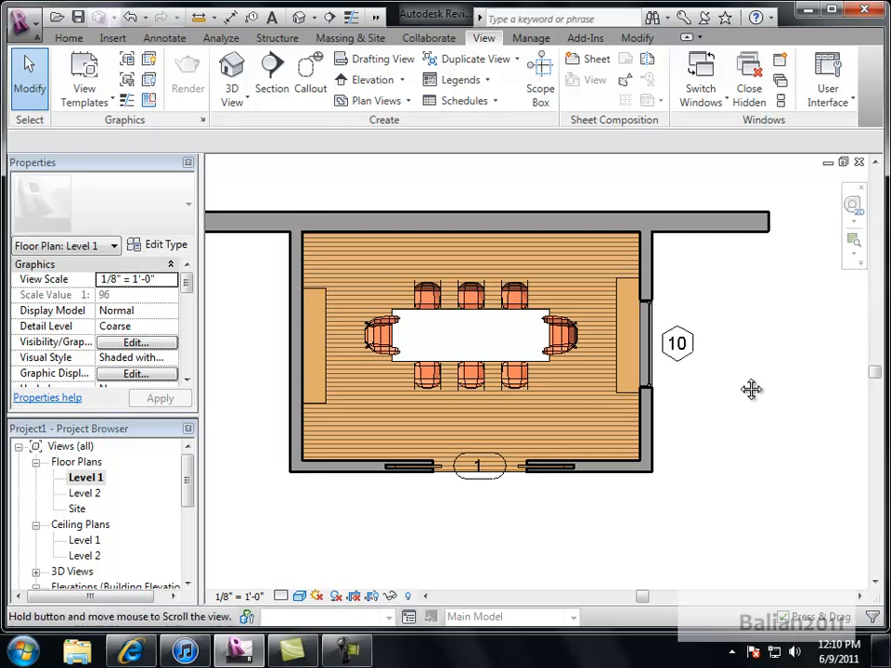
Show the boardroom in Consistent Colors and select the table and a chair to inspect them.
drag(752, 390, 705, 412)
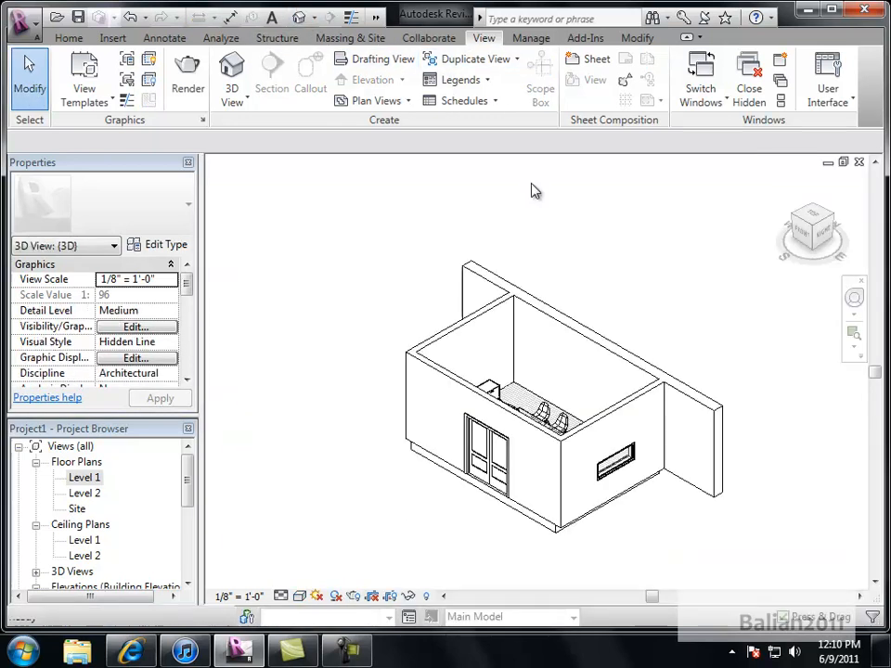
click(300, 596)
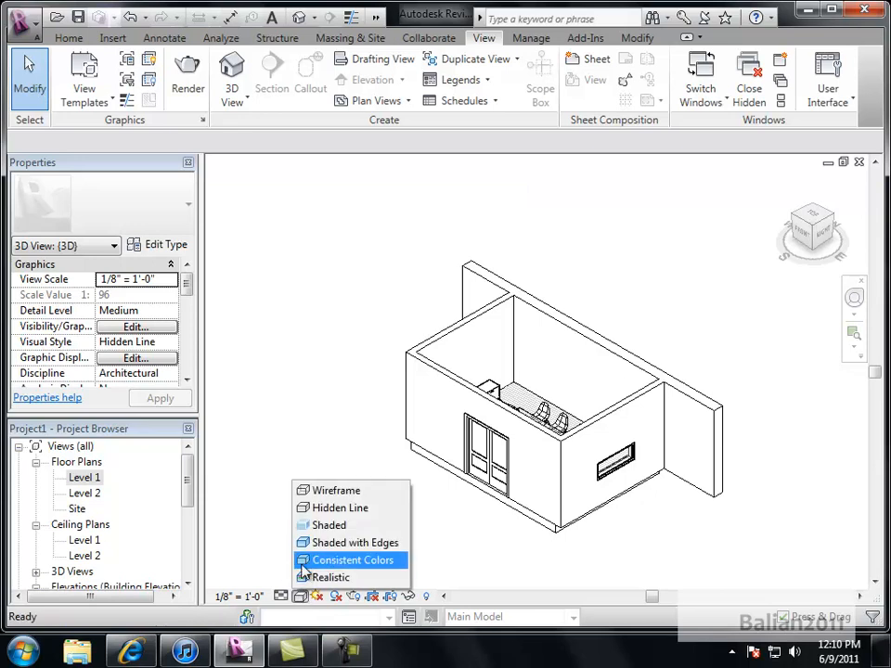
click(330, 523)
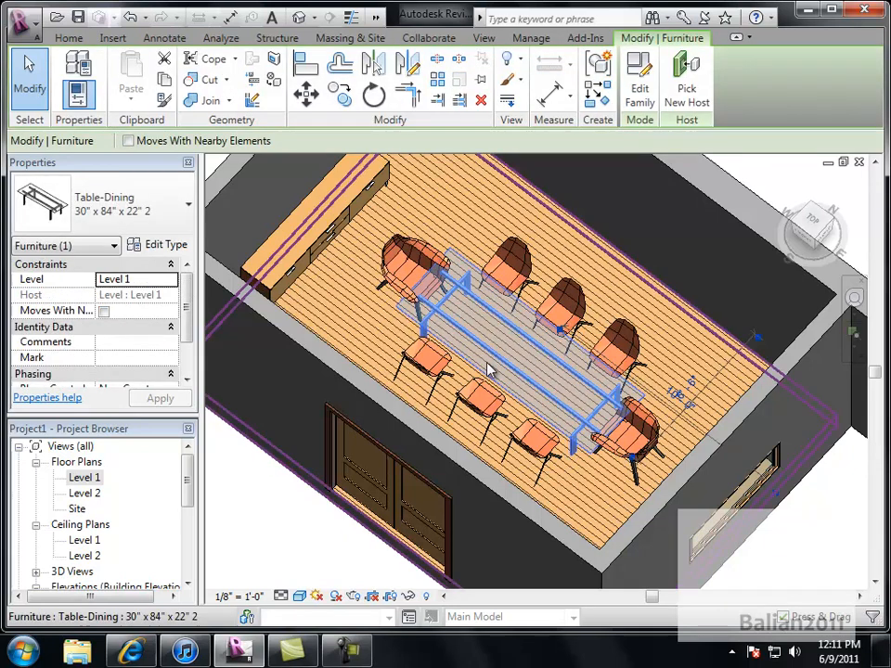
click(510, 260)
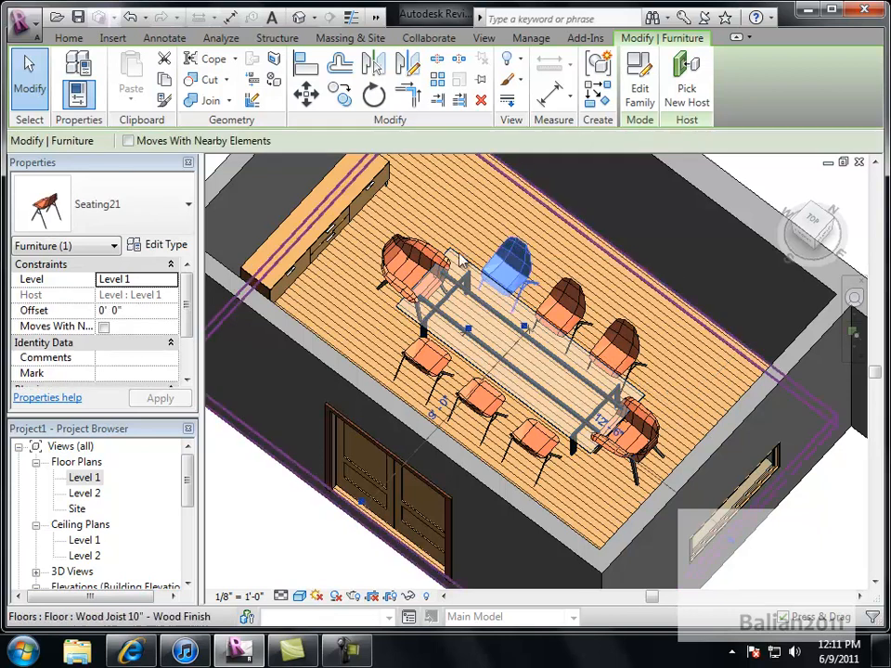
drag(516, 270, 561, 316)
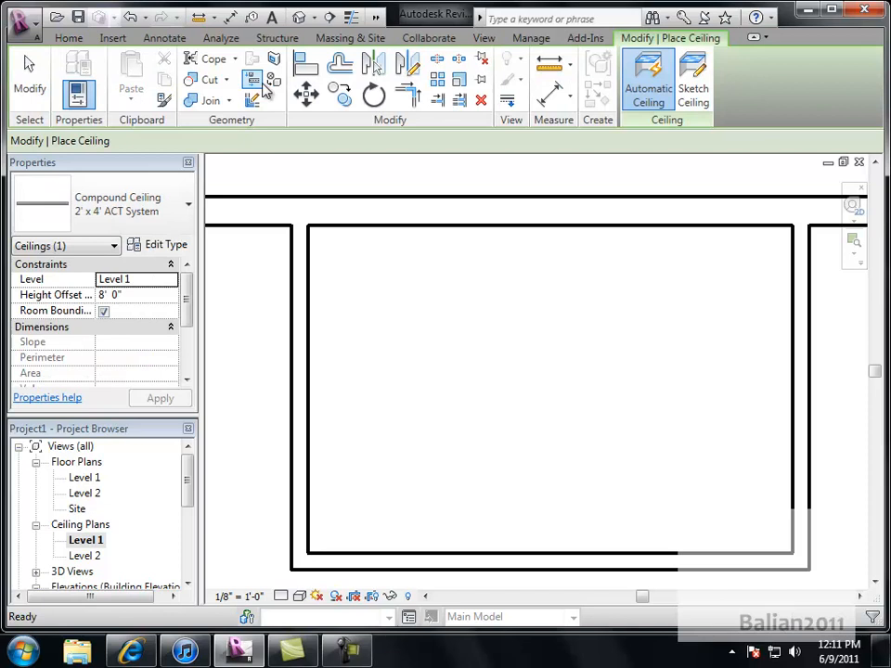
mouse_move(648, 76)
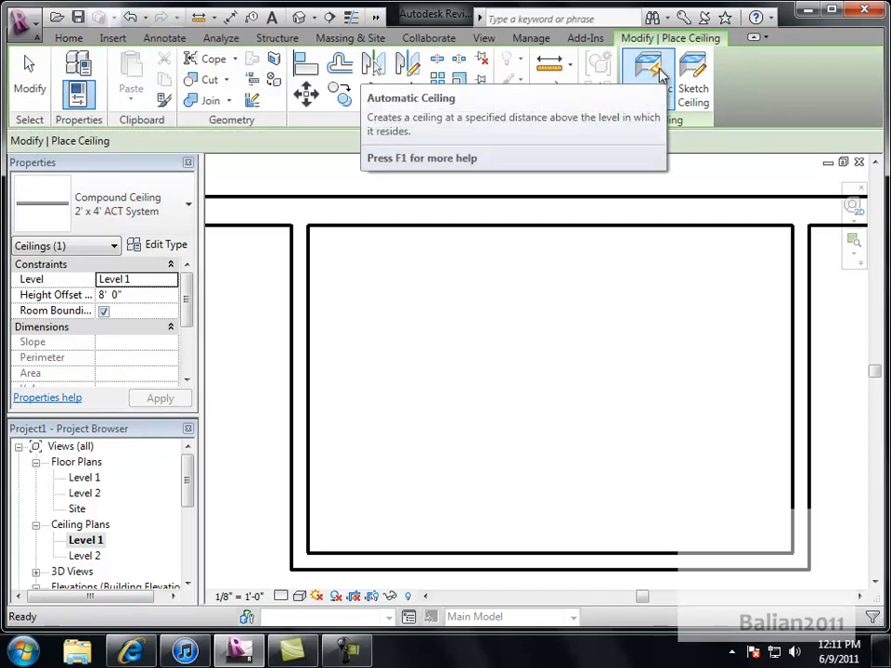
Place an automatic ceiling inside the room walls and select it to change its type and height.
click(646, 77)
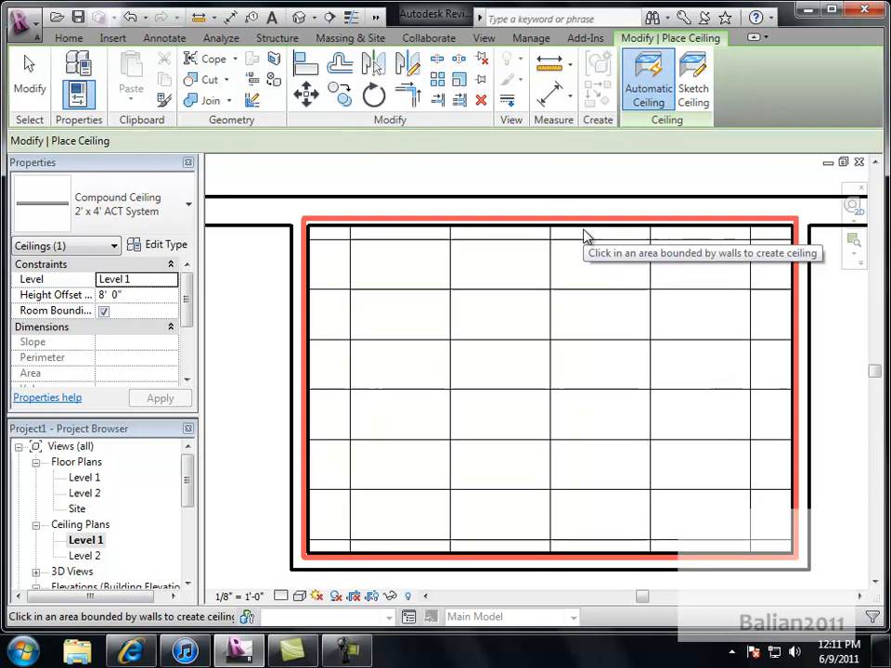
key(Escape)
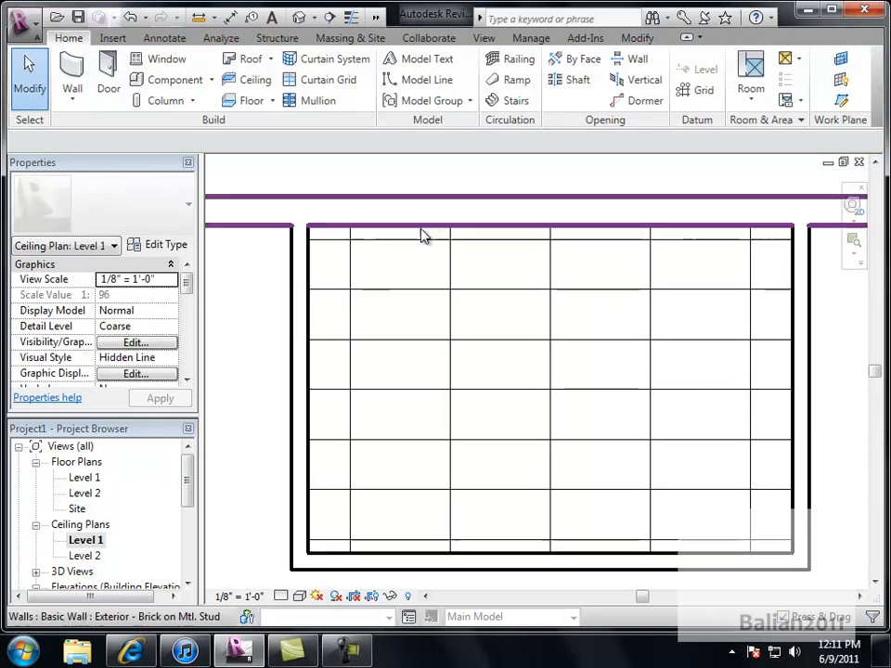
mouse_move(338, 230)
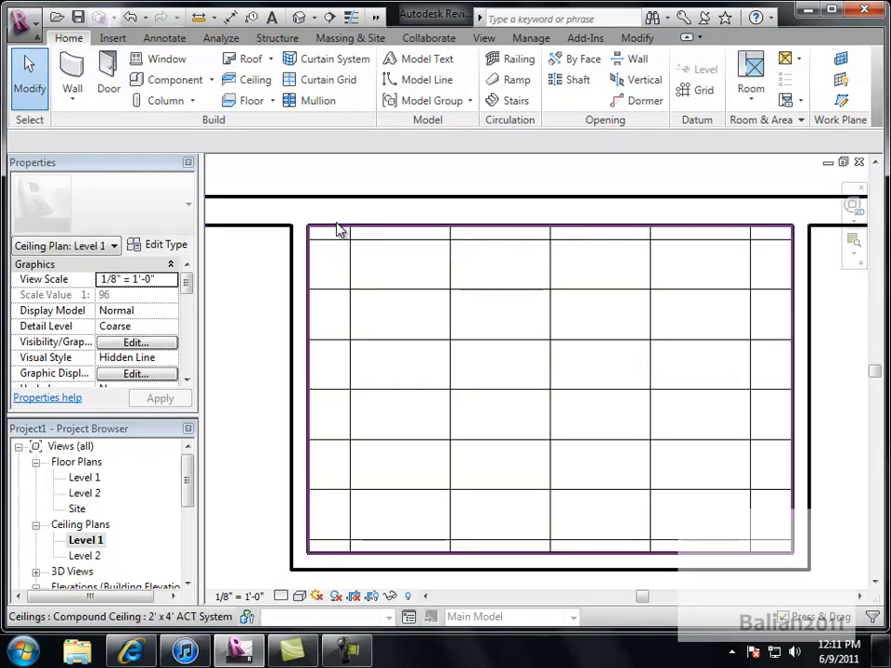
click(548, 390)
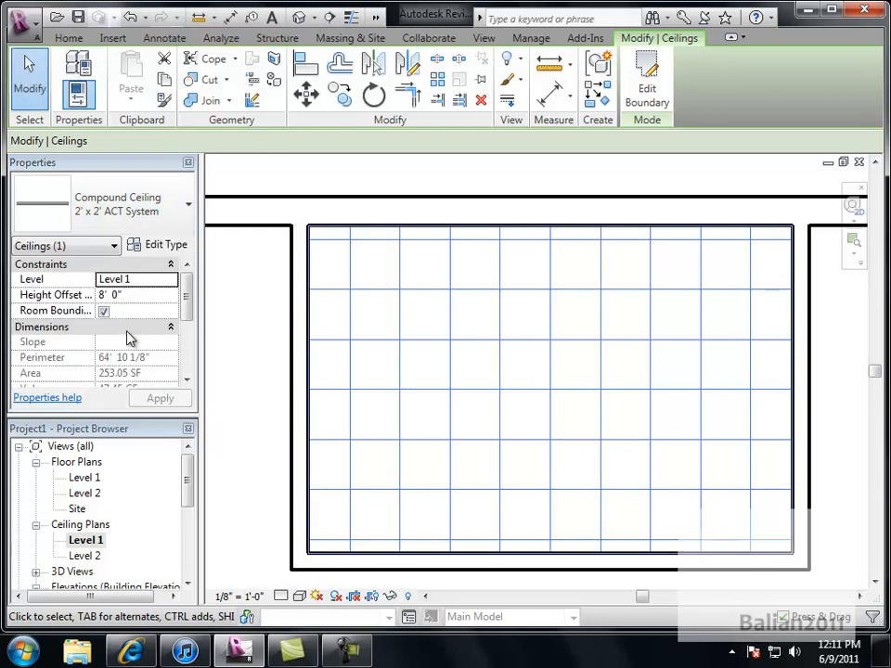
mouse_move(238, 415)
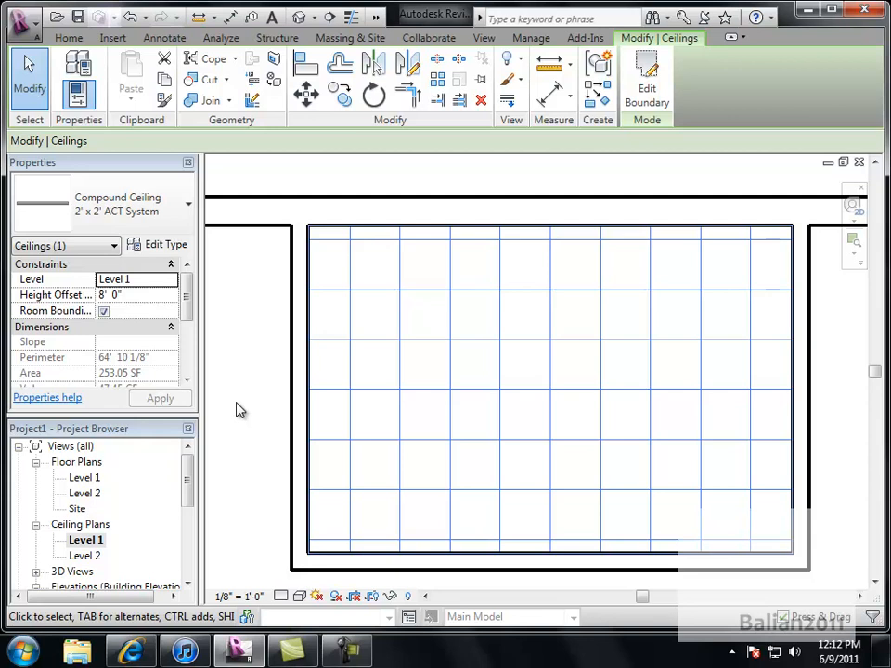
mouse_move(575, 360)
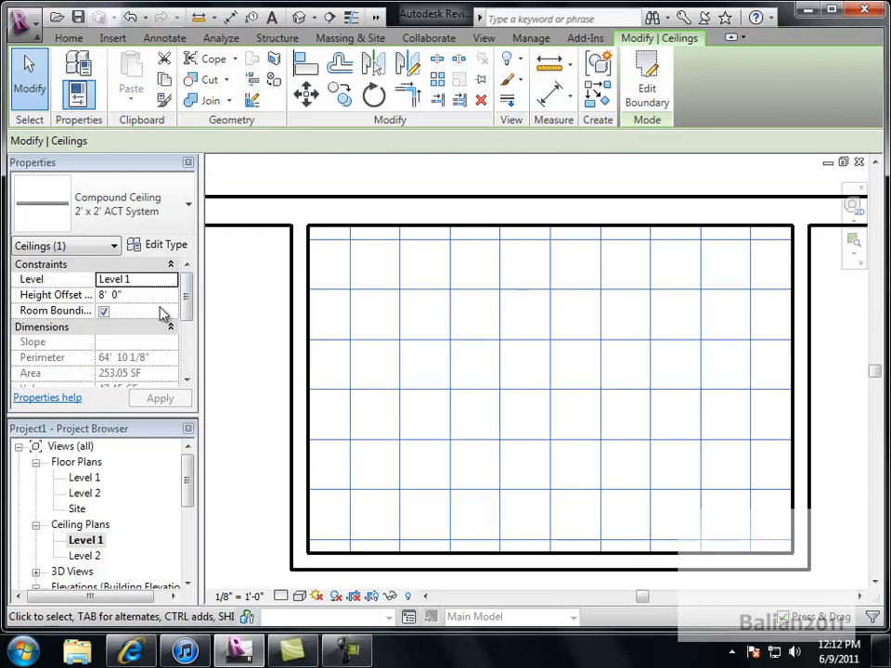
mouse_move(133, 295)
text(9)
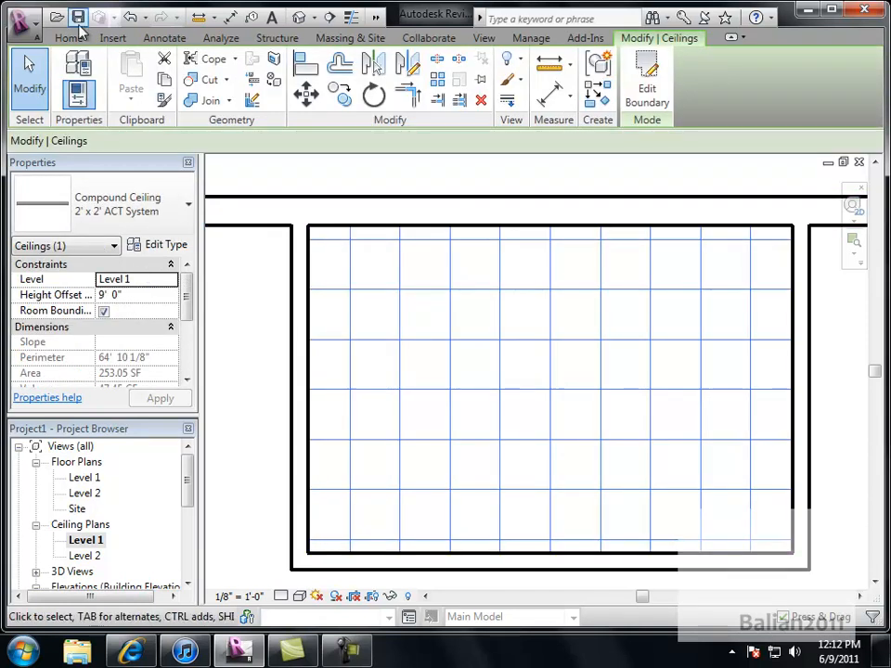
Edit the ceiling boundary and sketch an inner rectangle to cut a central opening.
click(67, 37)
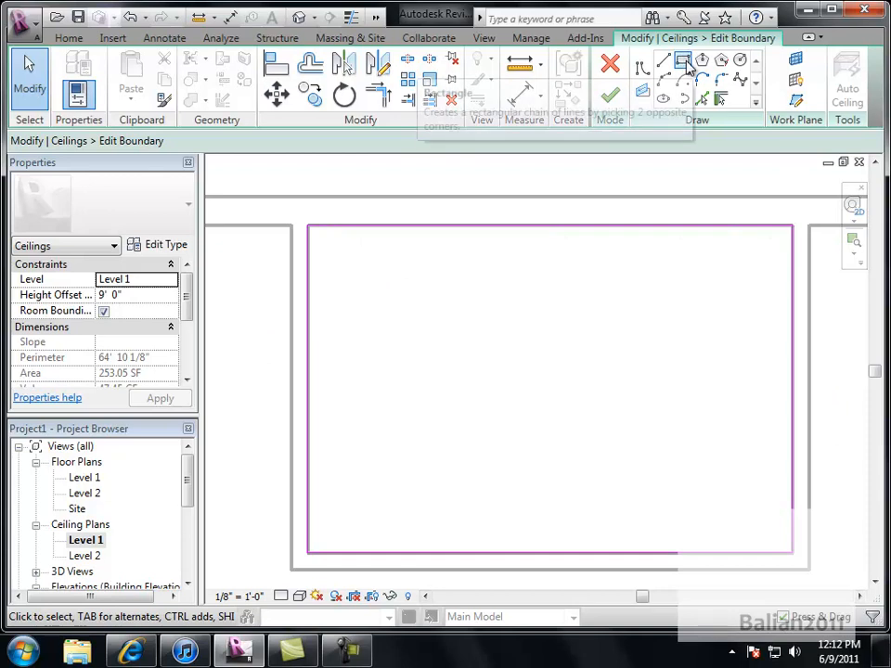
click(683, 59)
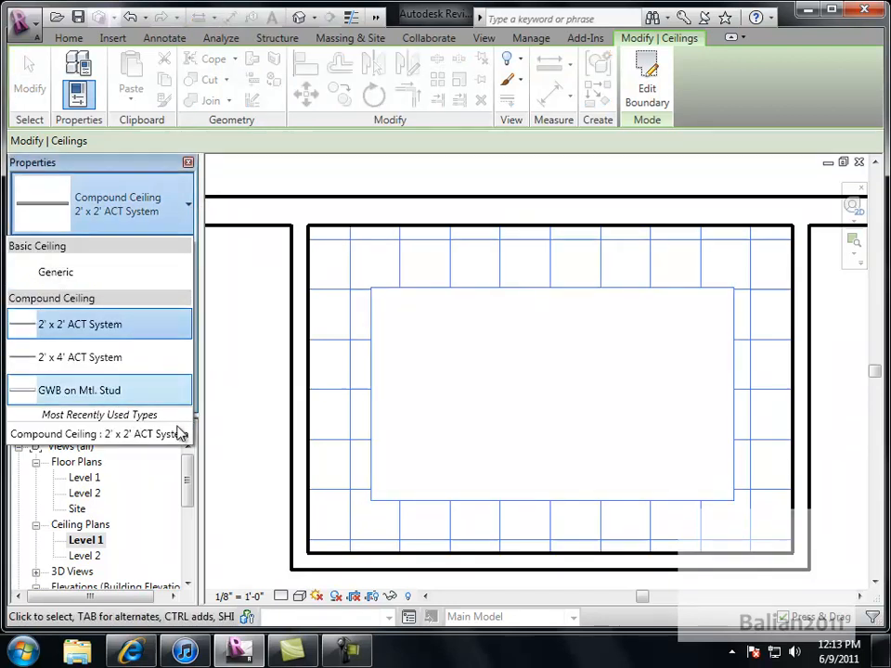
mouse_move(158, 382)
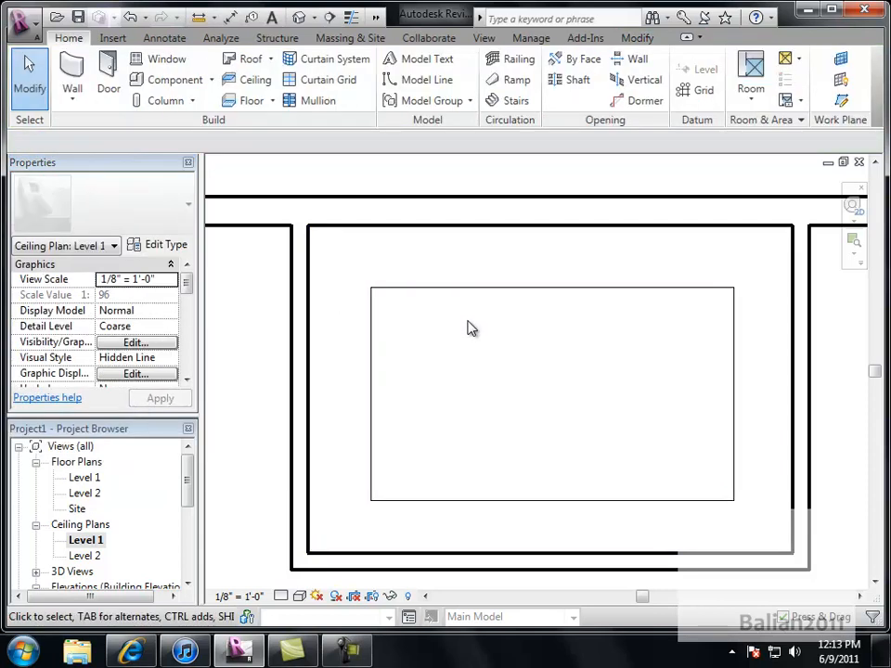
mouse_move(257, 121)
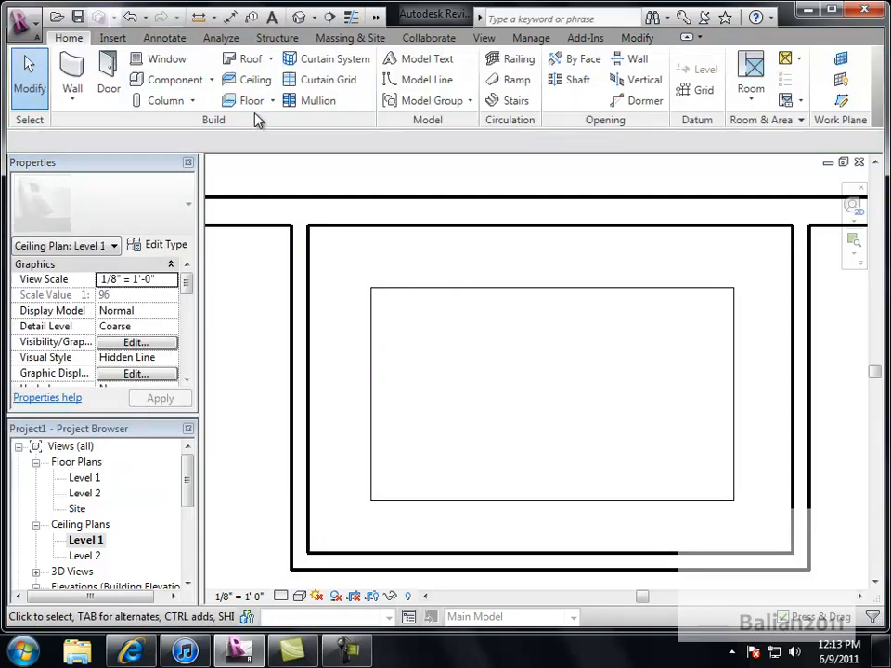
Sketch a rectangular ceiling over the central opening and select it to set the 2'x2' ACT System type.
click(252, 78)
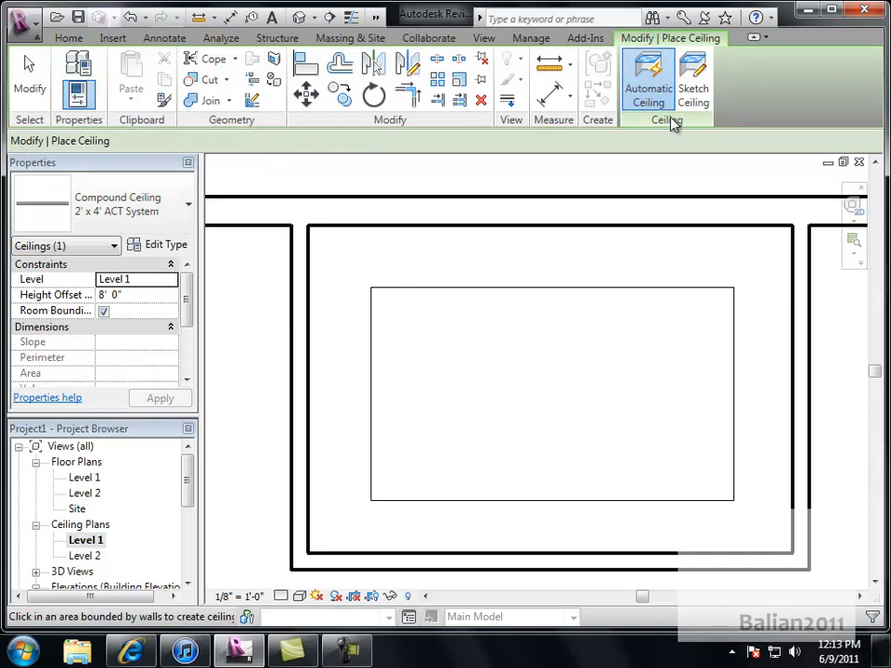
click(694, 81)
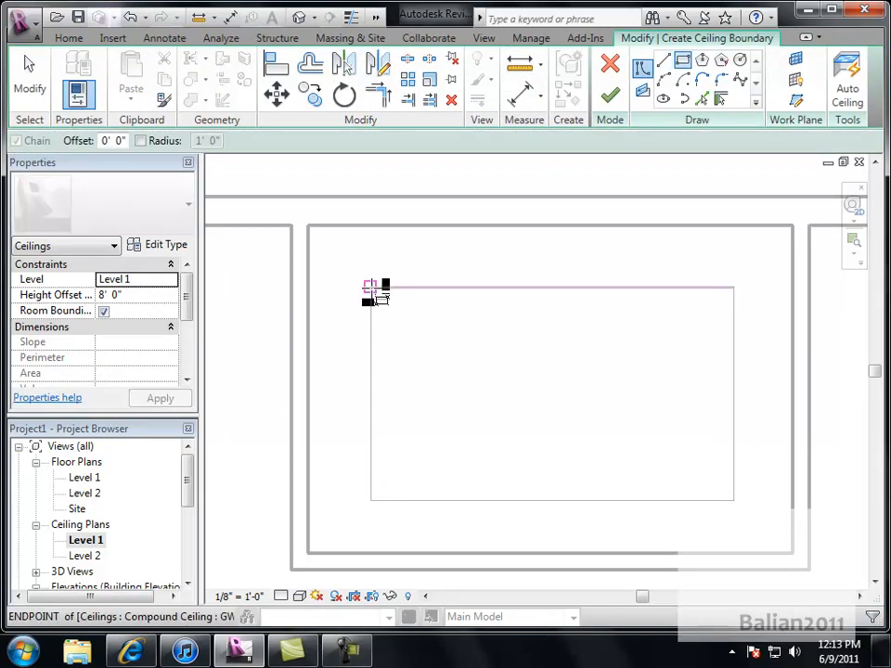
drag(375, 284, 733, 499)
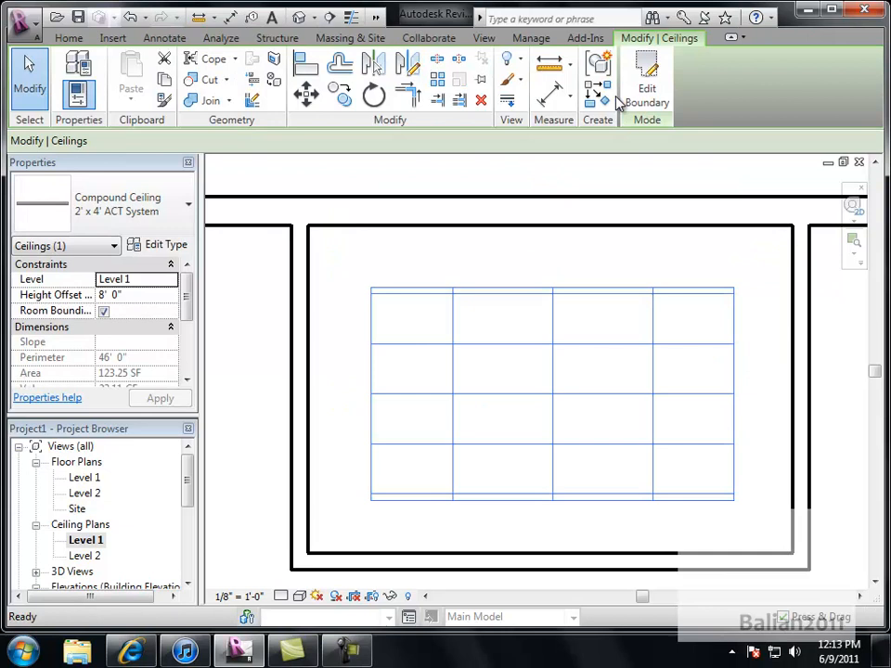
click(486, 293)
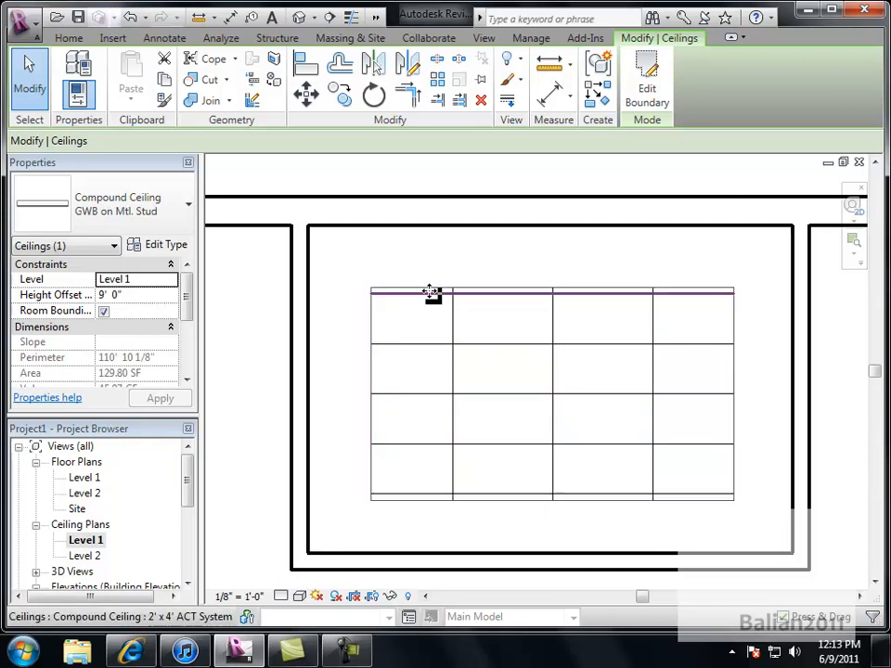
click(430, 295)
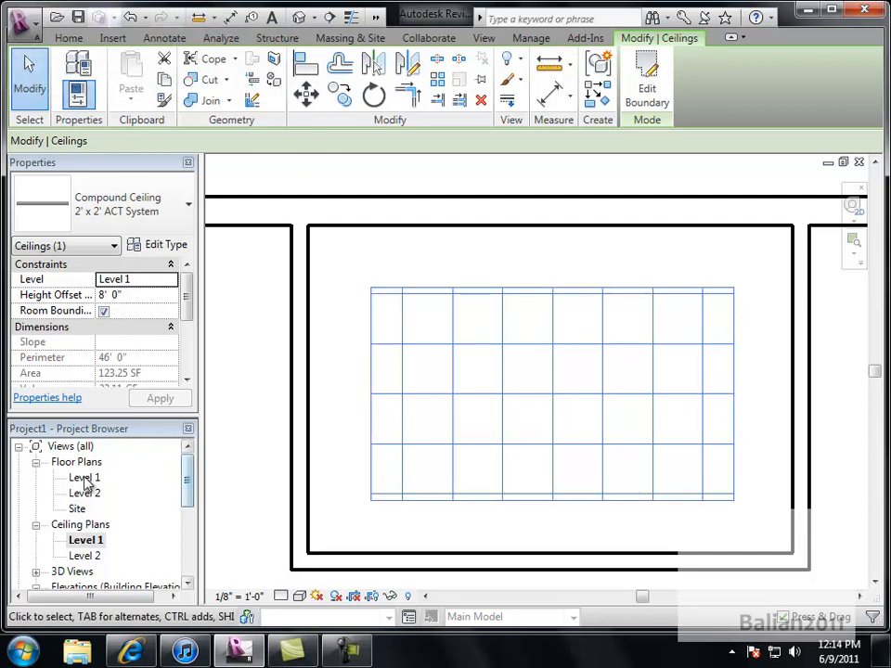
From the Level 1 floor plan, place a camera aimed at the table and select the ceiling in the new view.
double_click(85, 477)
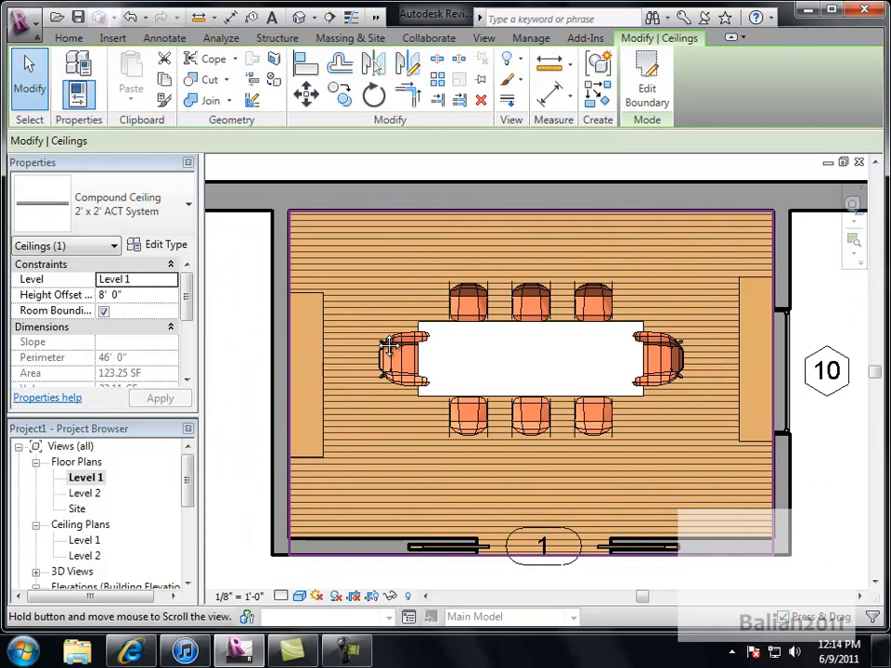
click(483, 37)
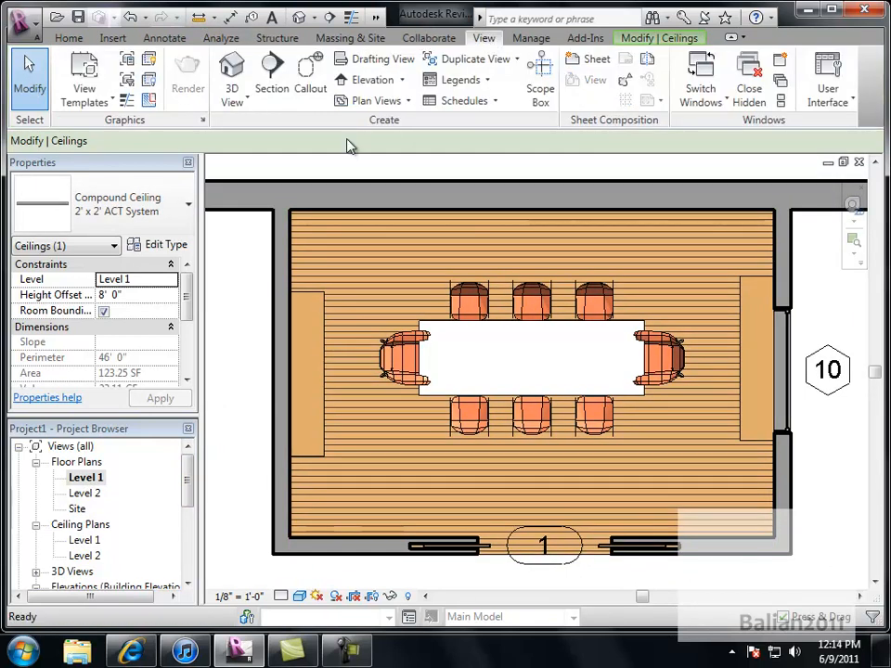
click(232, 78)
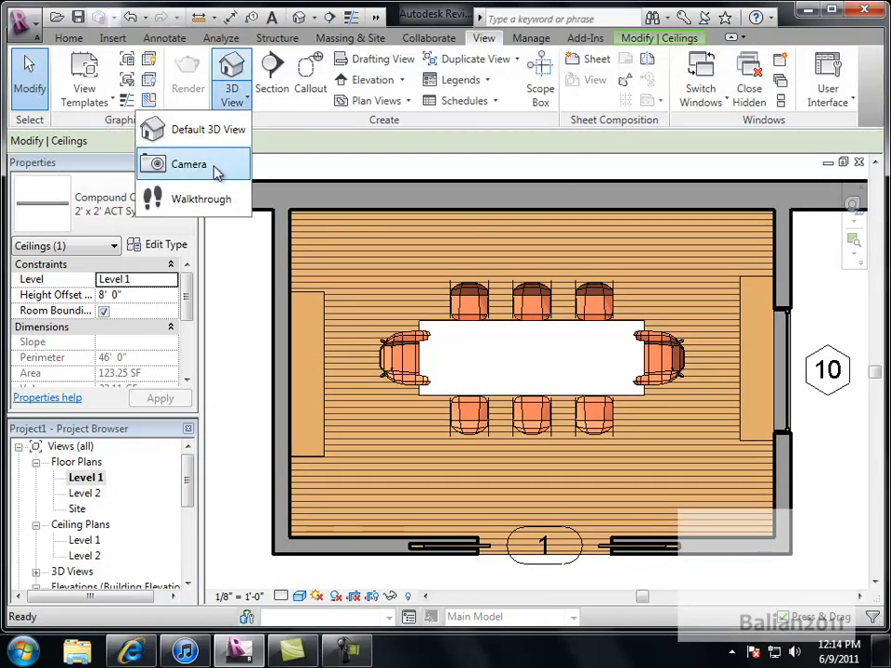
click(189, 164)
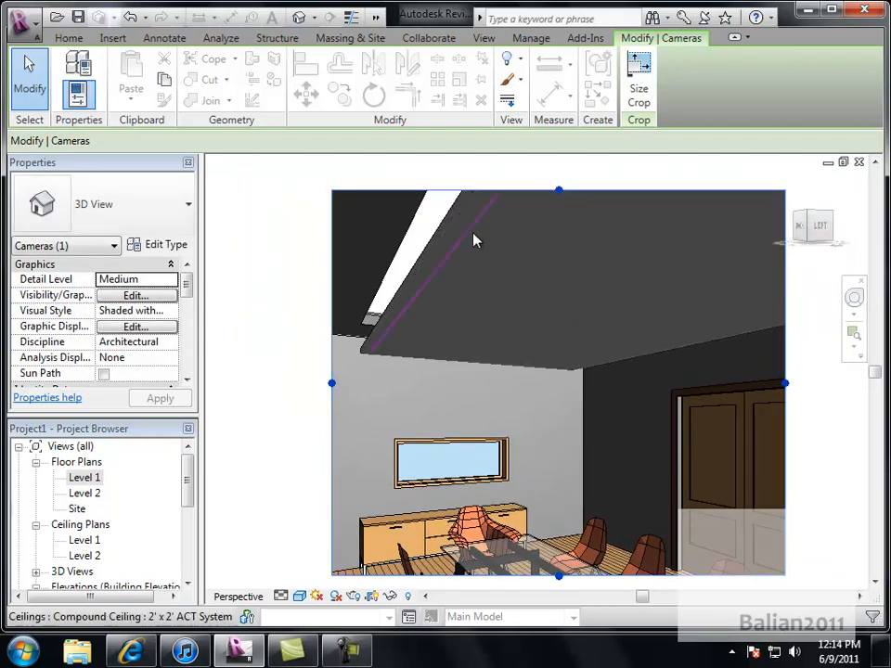
click(474, 240)
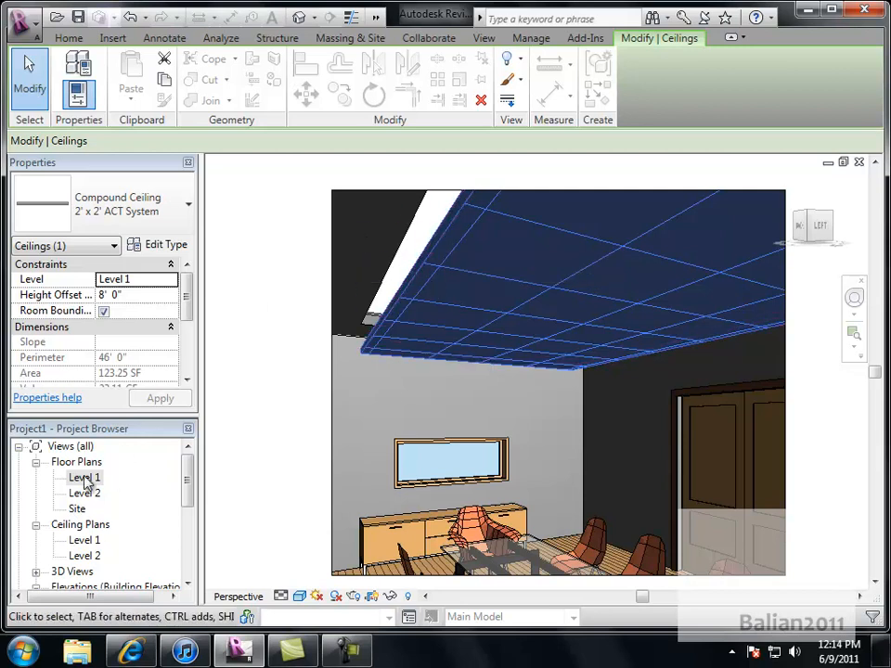
In the Level 1 ceiling plan, set the ceilings' height offsets to 9' 6" and 8' 6".
double_click(82, 538)
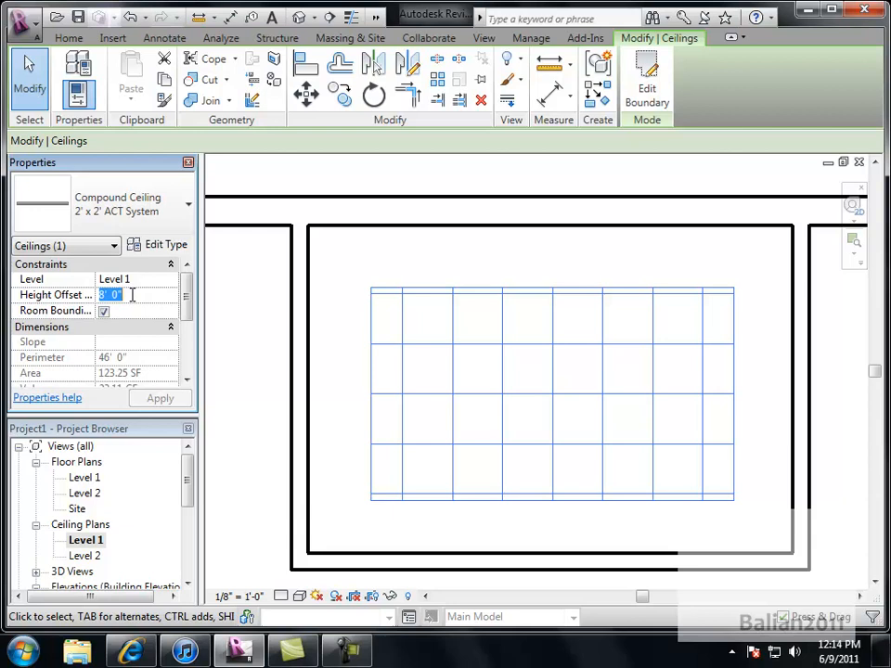
text(9' 6")
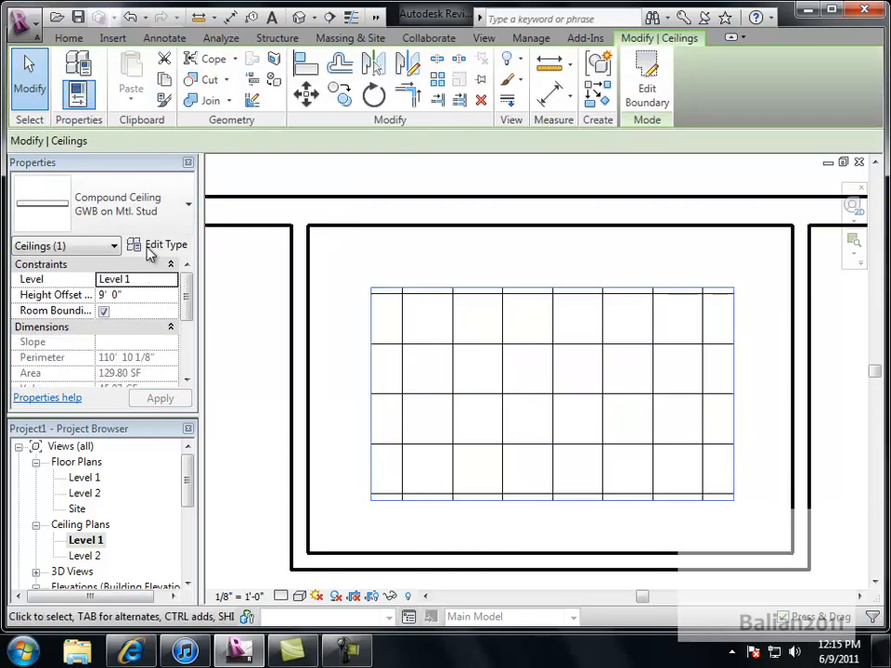
click(137, 293)
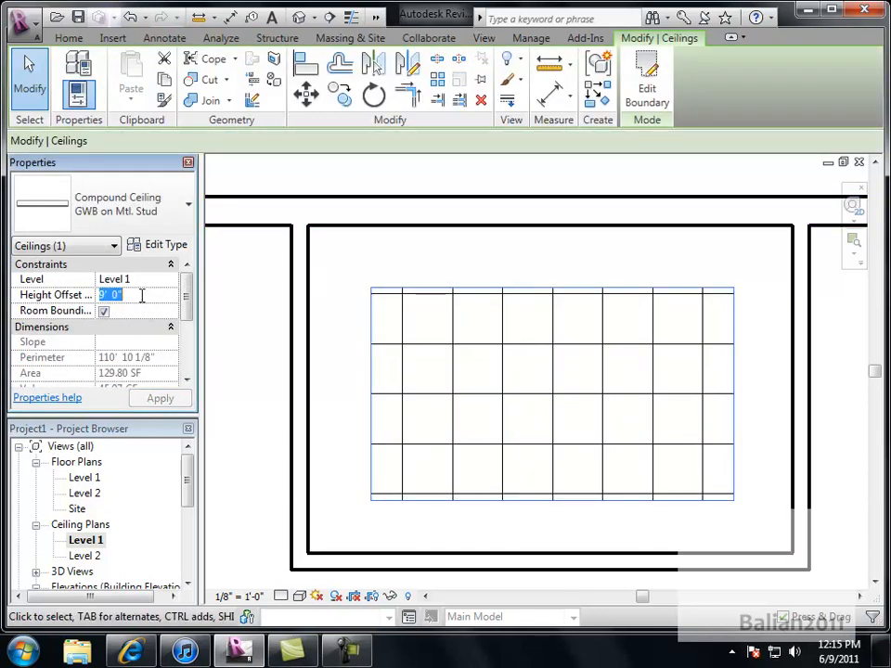
text(8' 6")
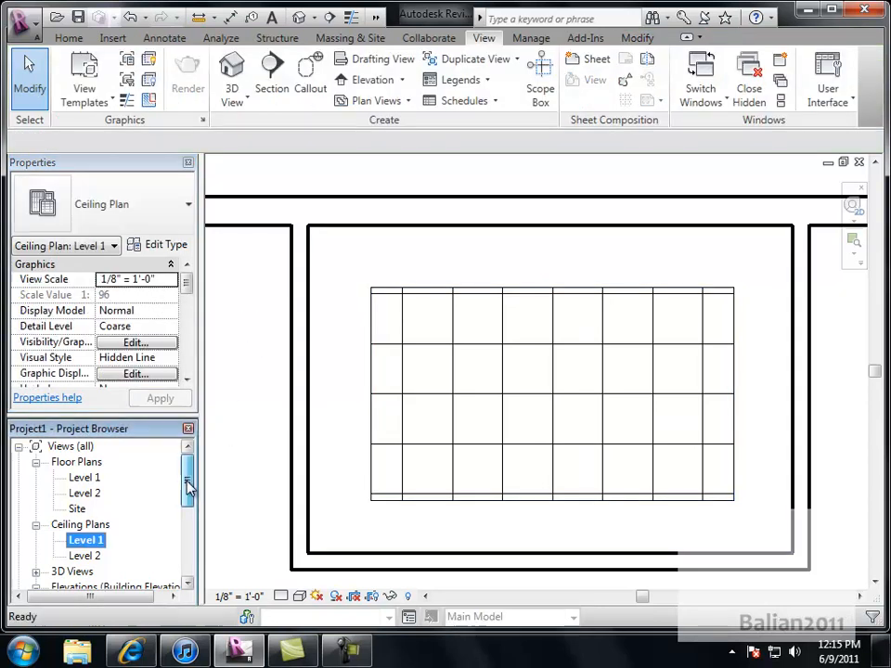
scroll(down, 3)
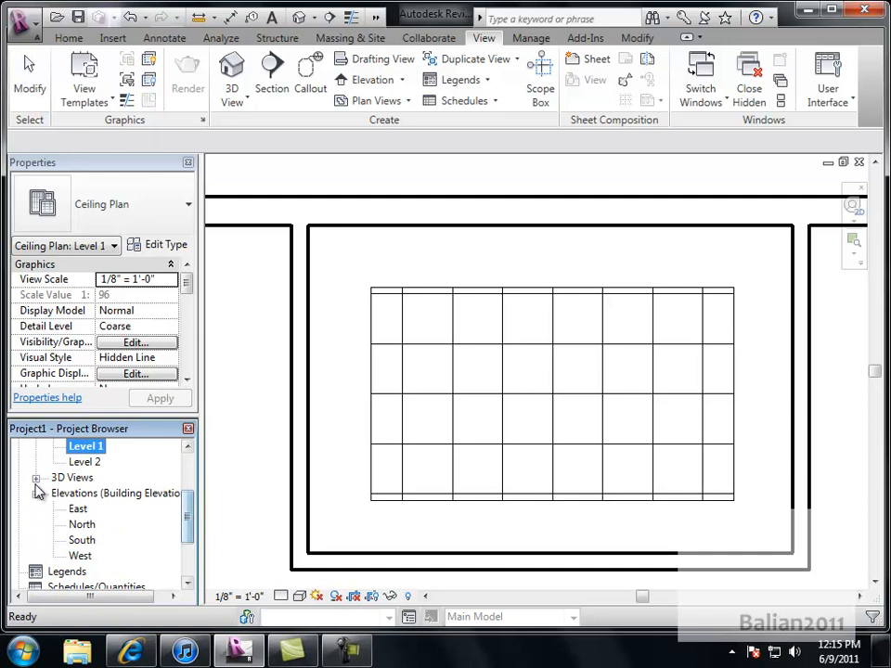
Reopen 3D View 1 and drag its crop boundary outward to widen the room framing.
double_click(93, 493)
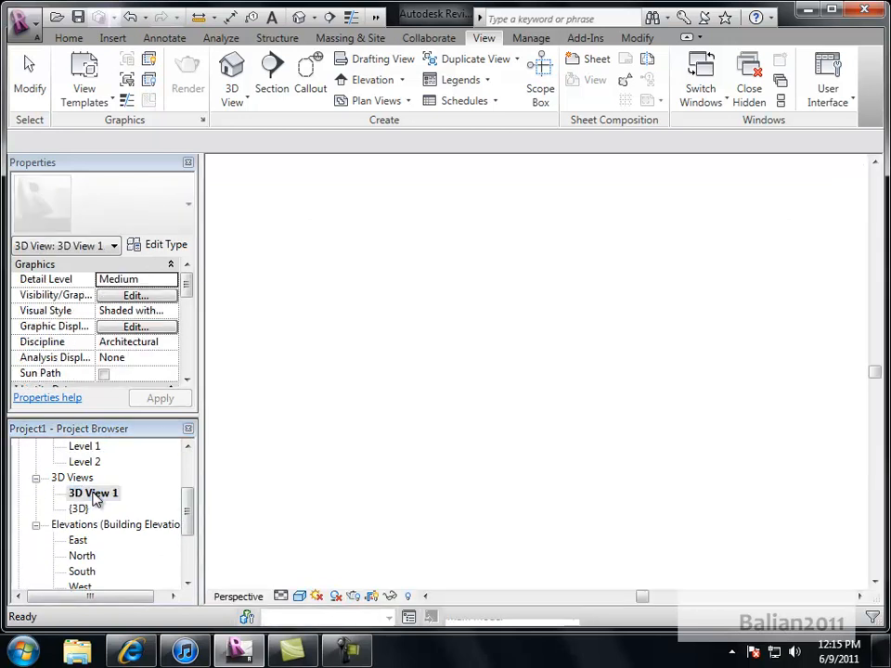
double_click(93, 493)
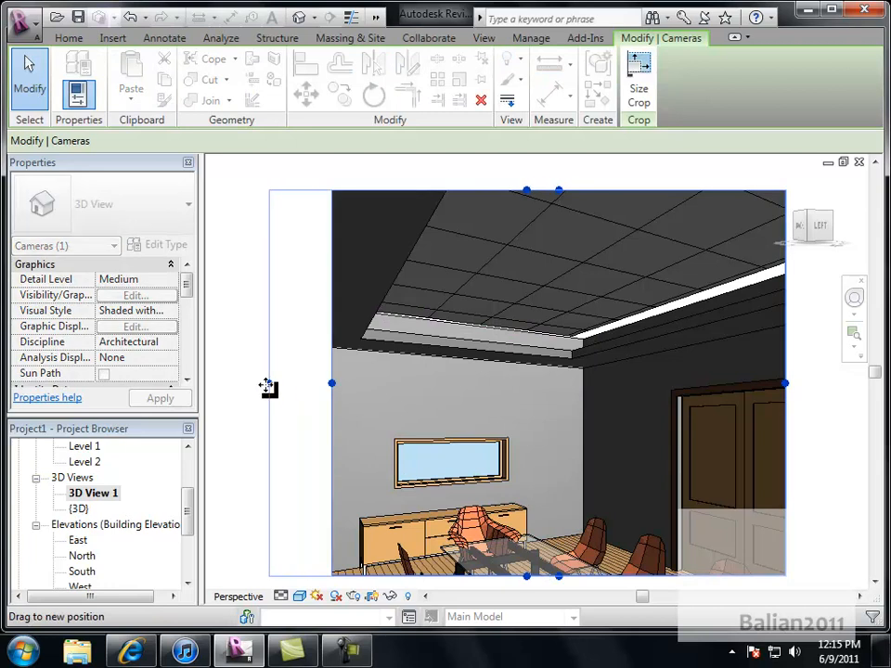
drag(330, 382, 269, 382)
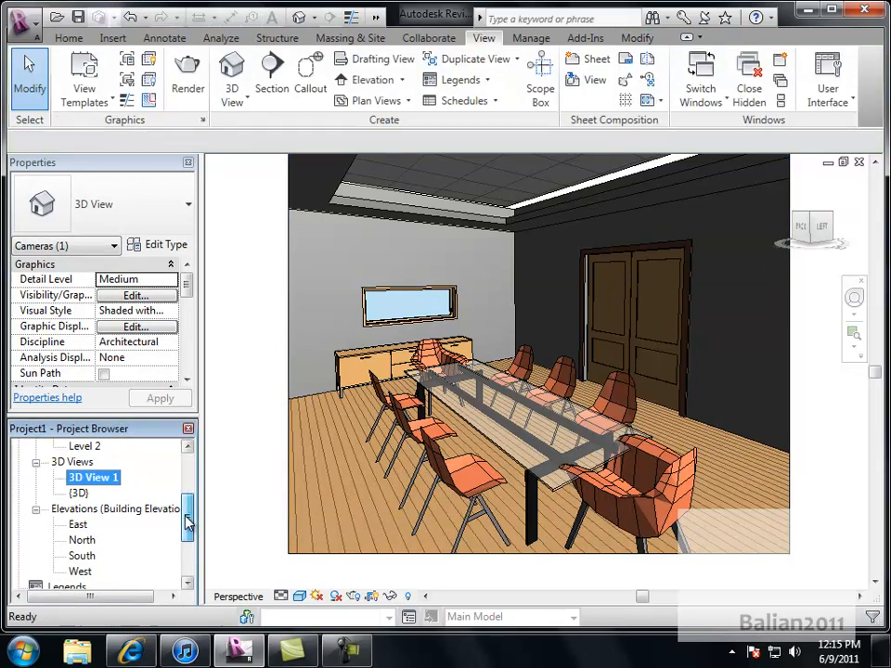
Place Ceiling - Round light components in the Level 1 ceiling plan near the walls.
double_click(86, 538)
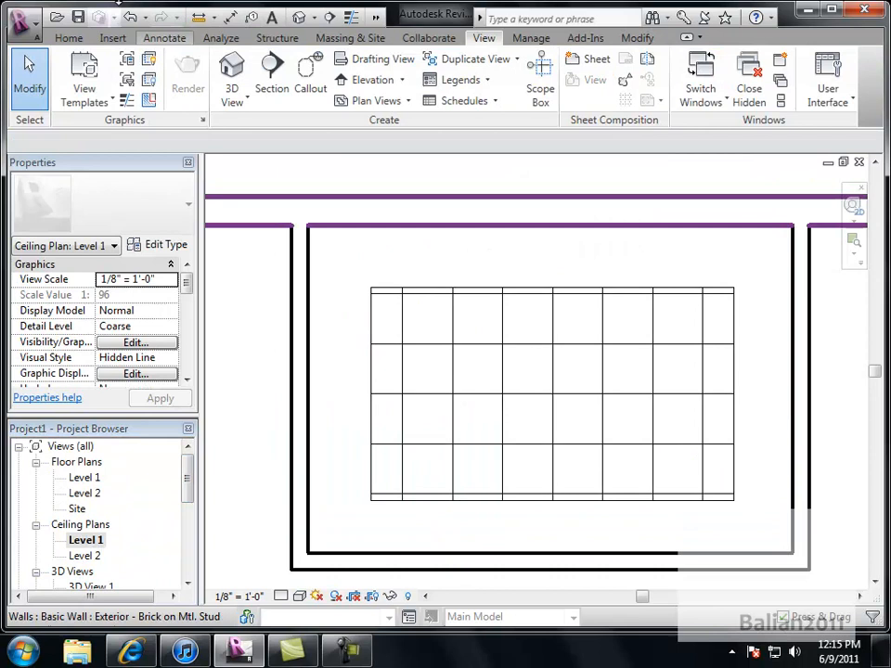
click(67, 37)
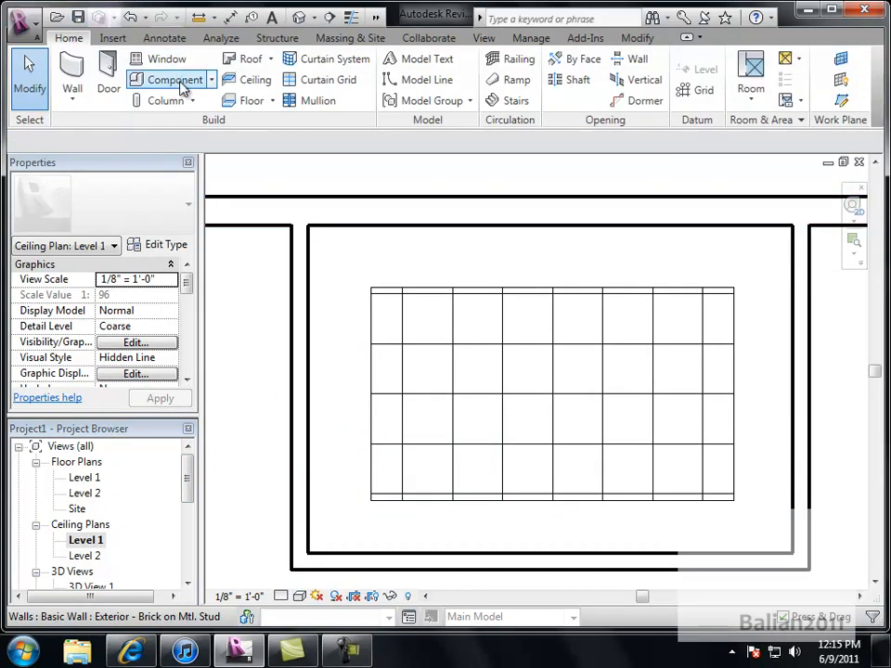
click(171, 78)
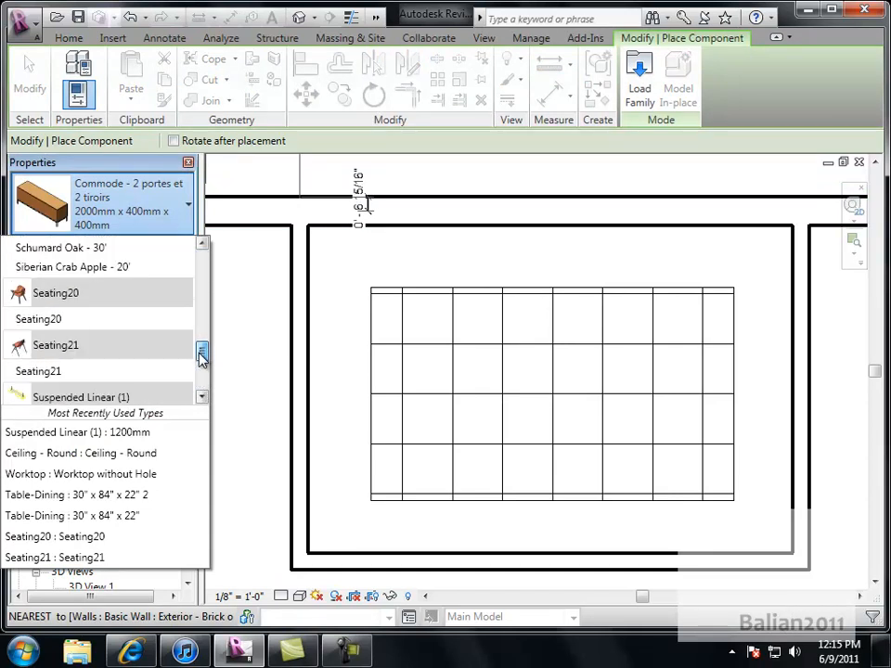
scroll(down, 3)
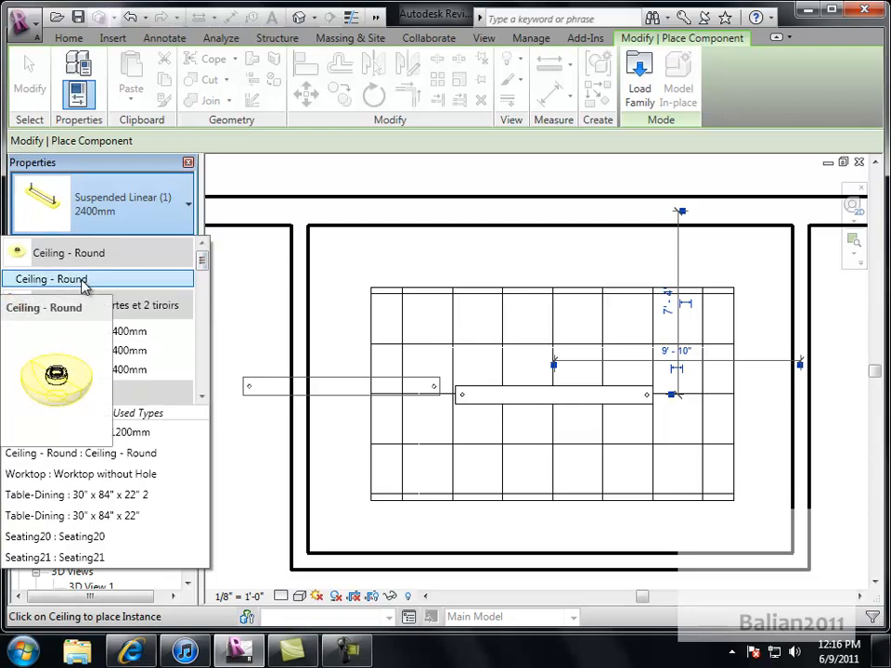
click(50, 278)
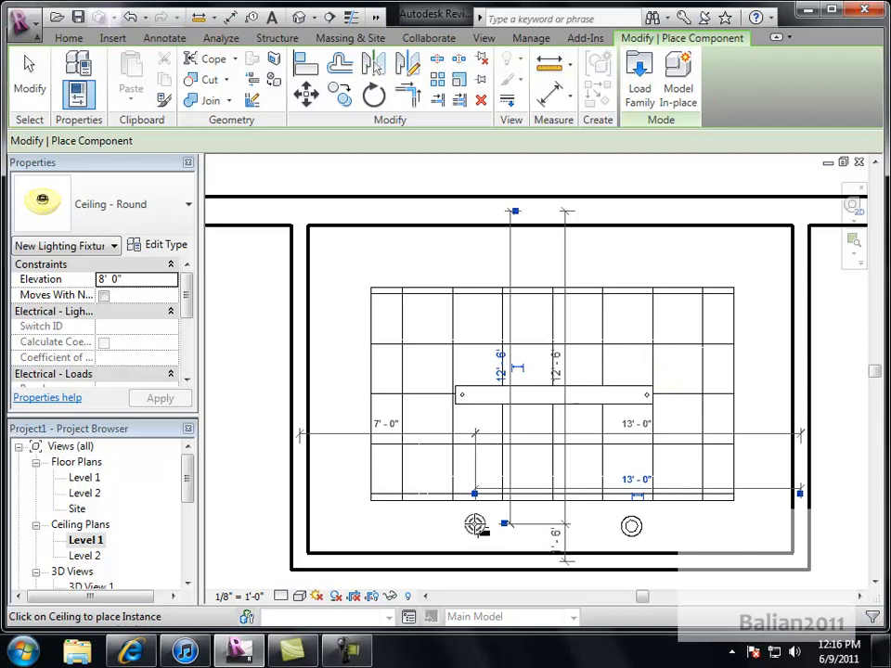
click(67, 37)
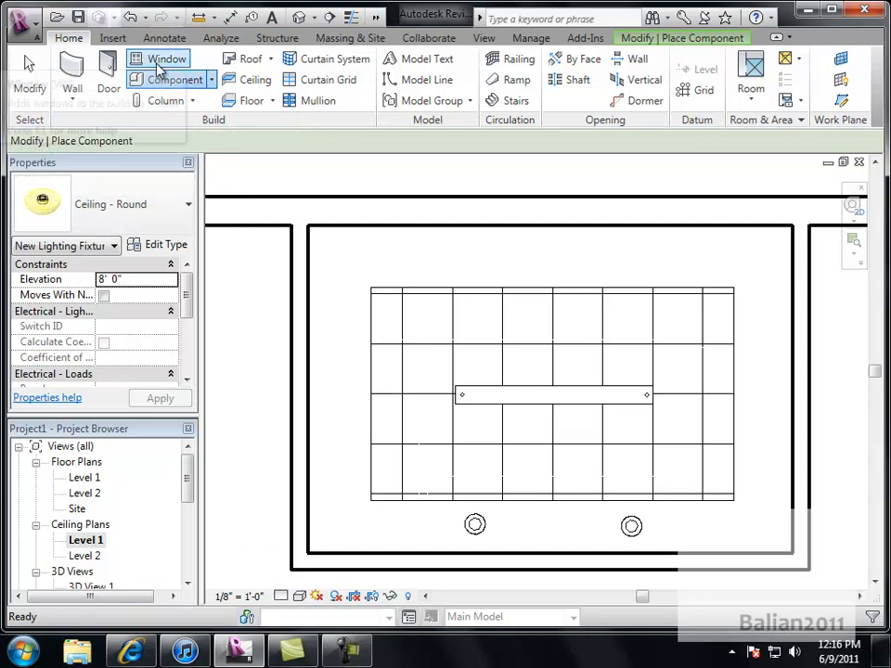
mouse_move(176, 78)
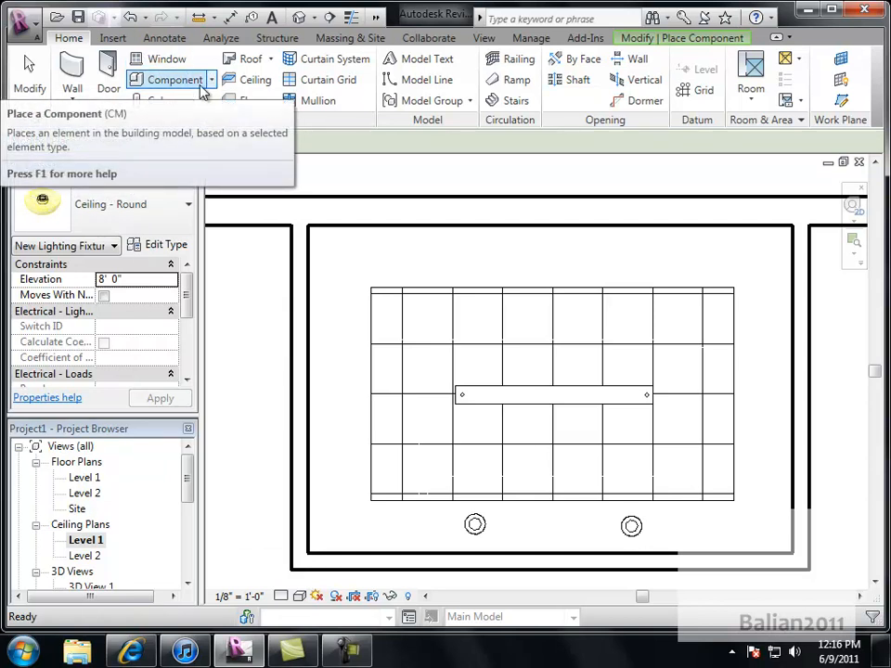
click(211, 78)
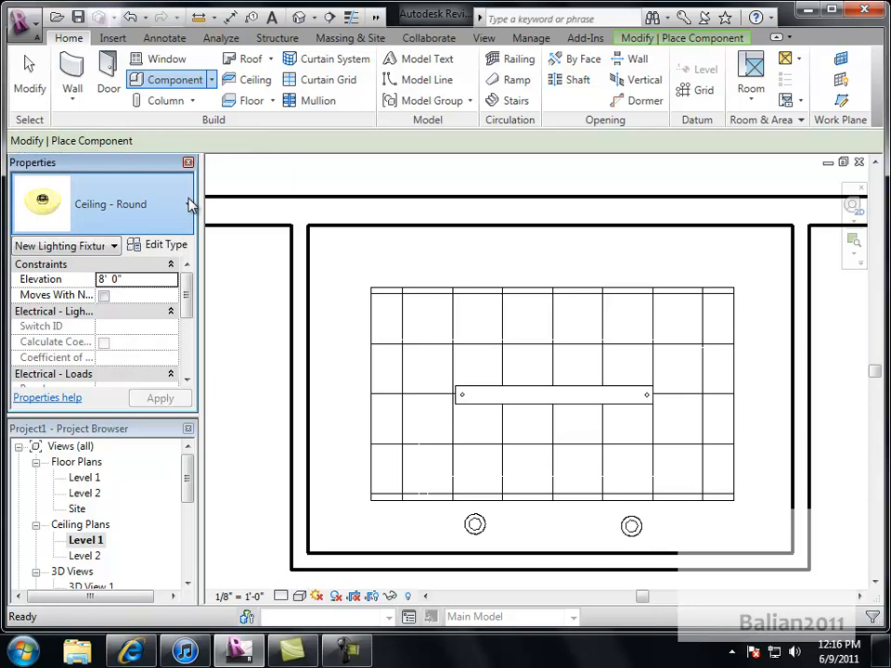
click(187, 204)
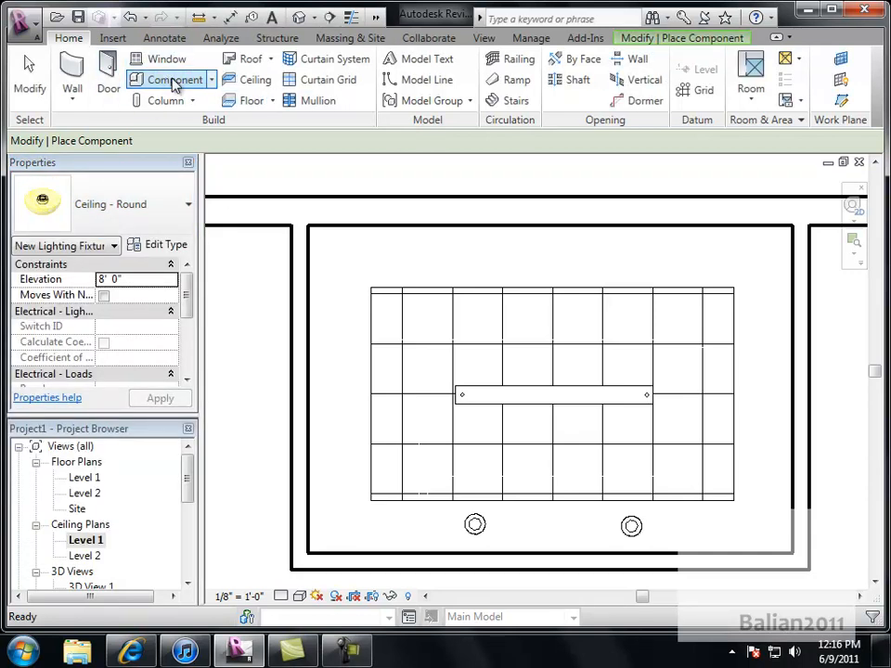
mouse_move(171, 57)
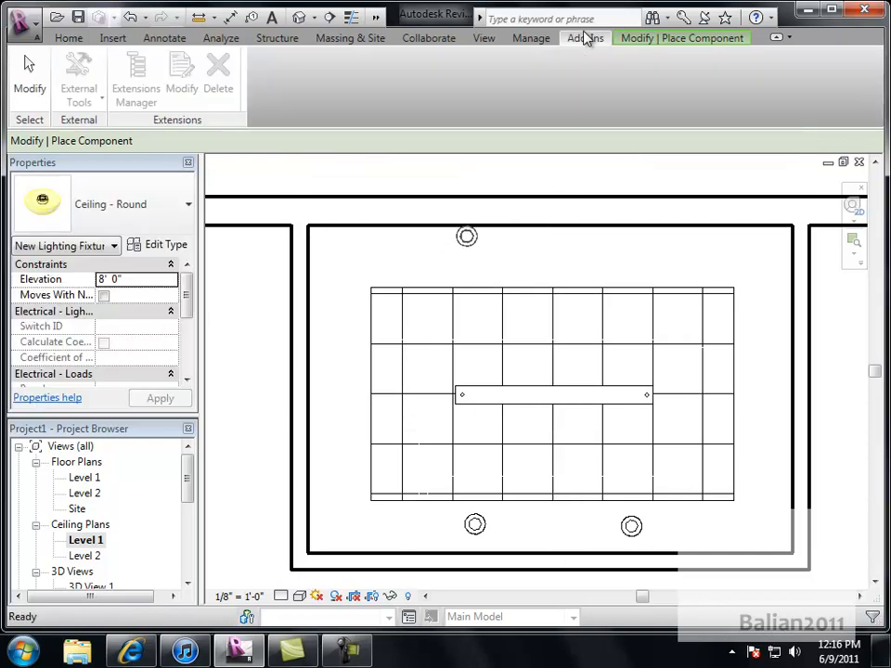
Browse the Lighting Fixtures family library, previewing spot, floor lamp, strip, flat round and recessed can fixtures.
click(112, 37)
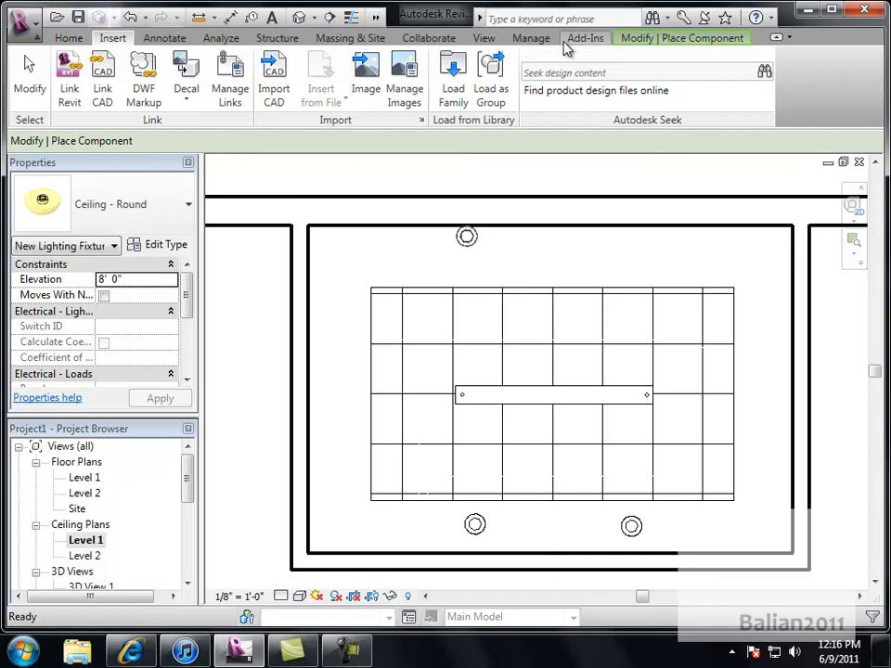
click(453, 78)
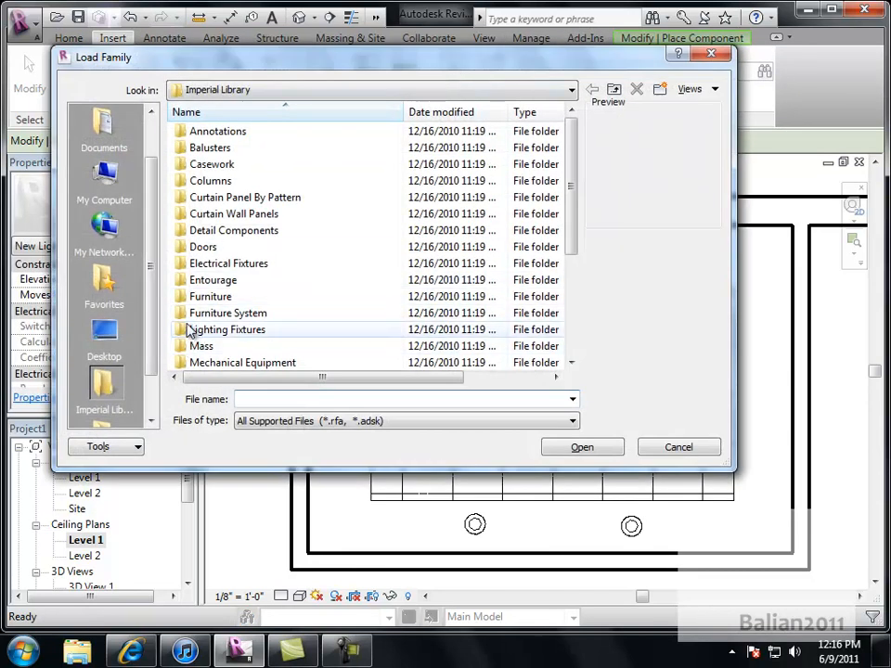
double_click(227, 330)
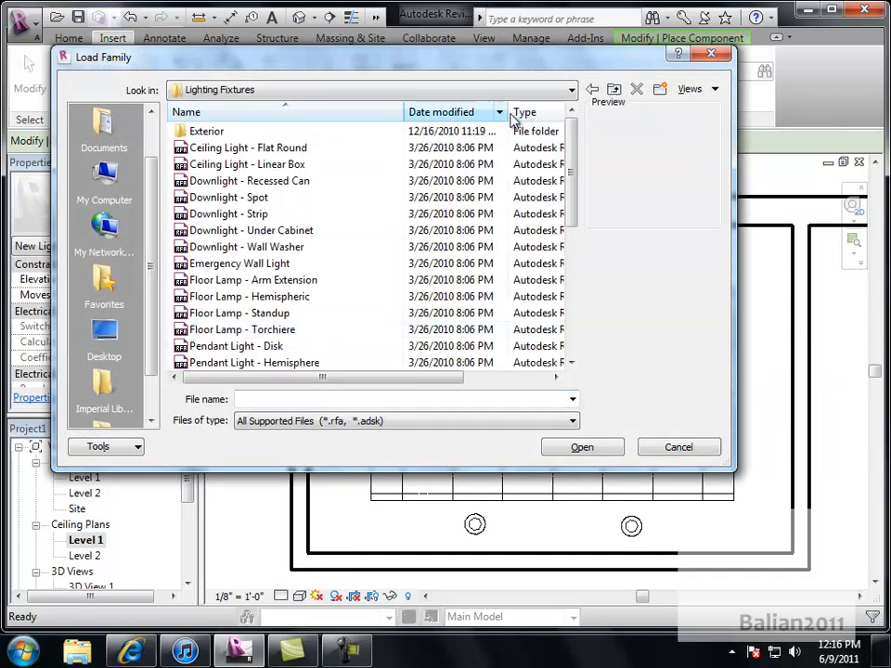
click(227, 197)
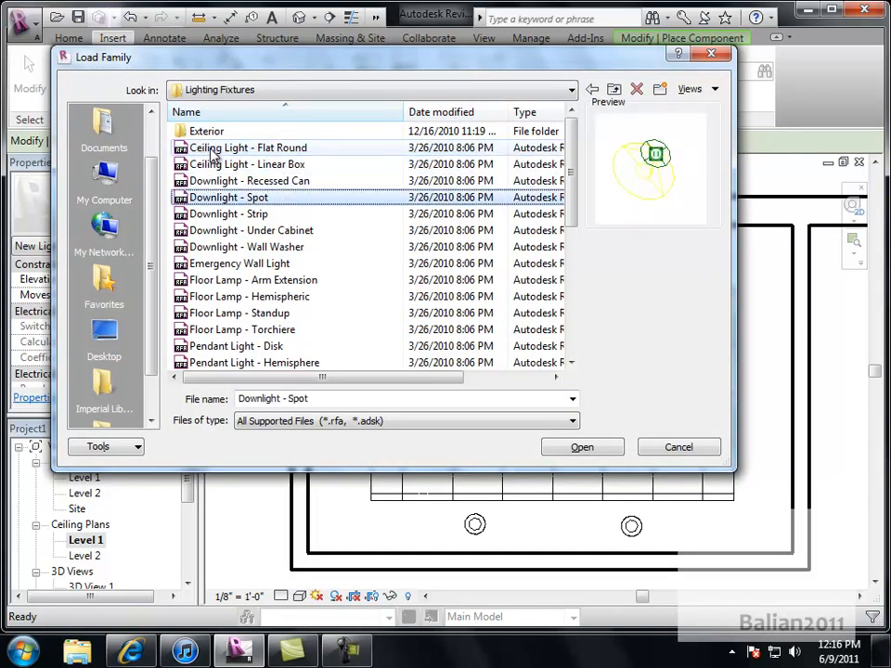
click(250, 297)
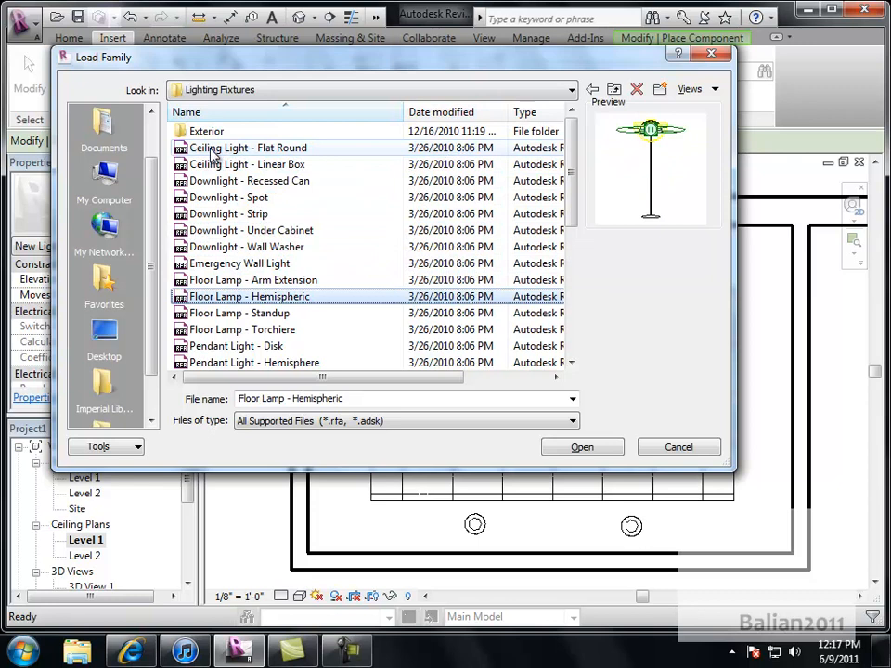
click(240, 213)
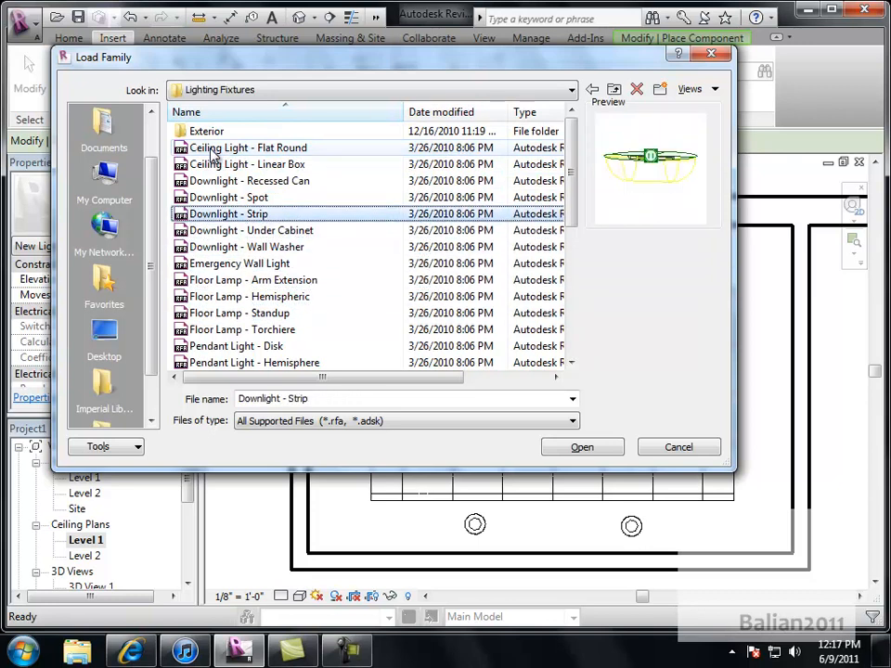
click(245, 148)
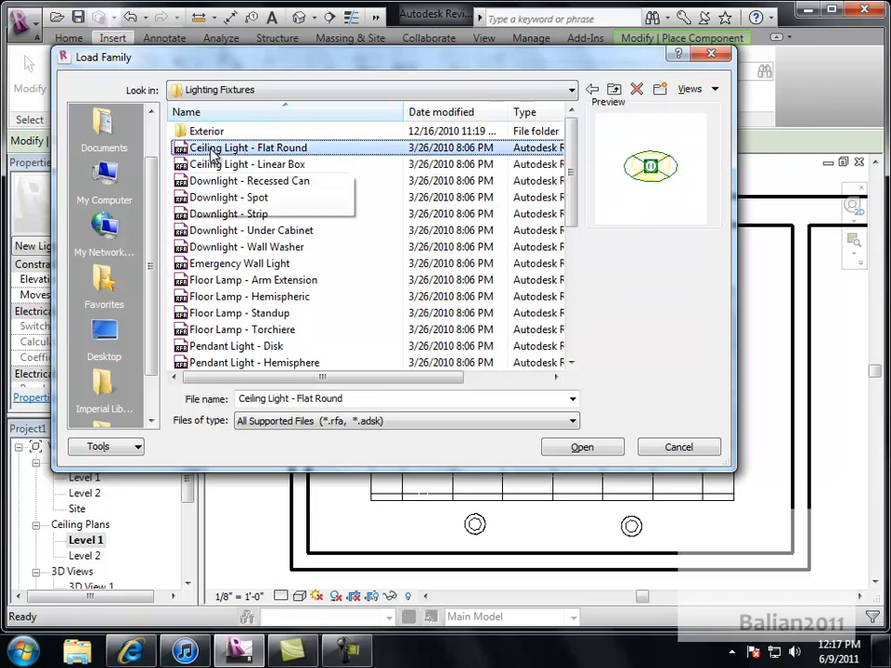
click(251, 182)
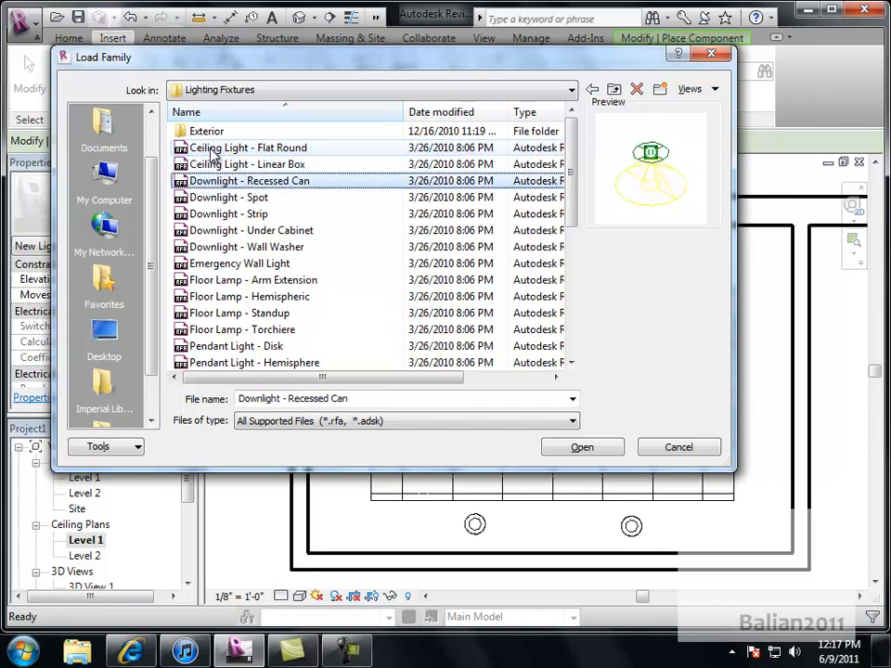
click(248, 297)
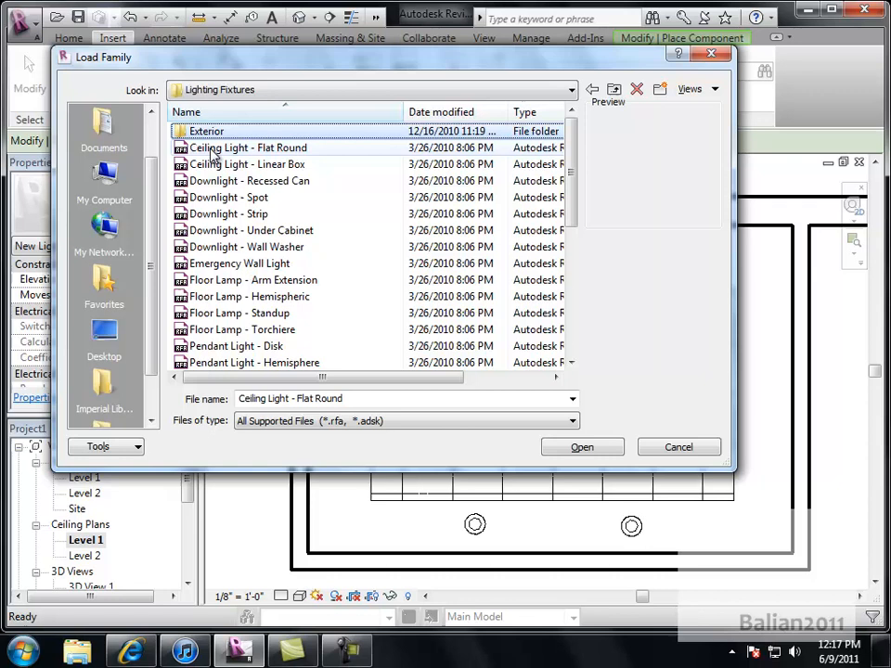
Compare a few more fixtures and load the Downlight - Recessed Can family into the project.
click(245, 149)
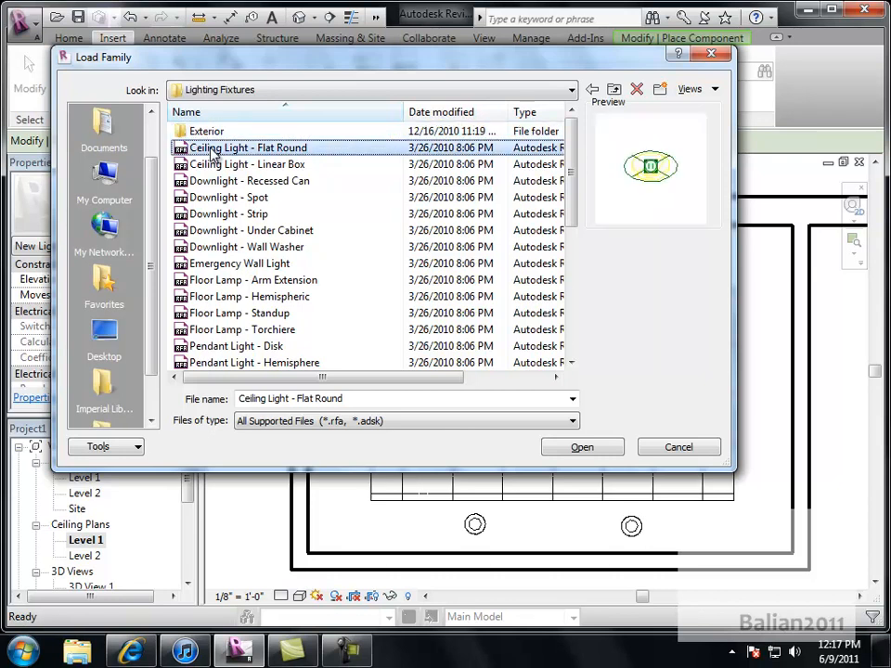
click(248, 164)
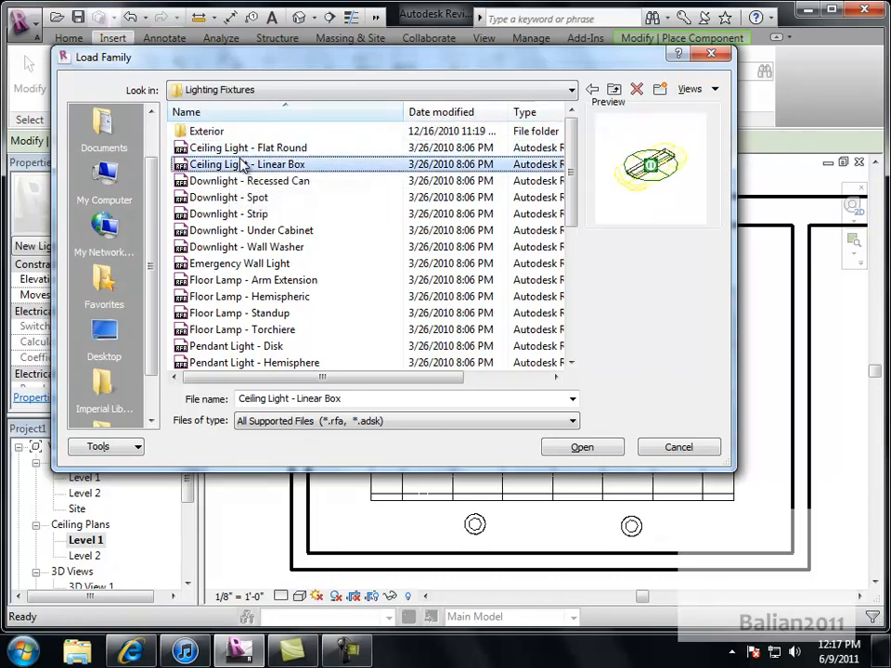
click(249, 182)
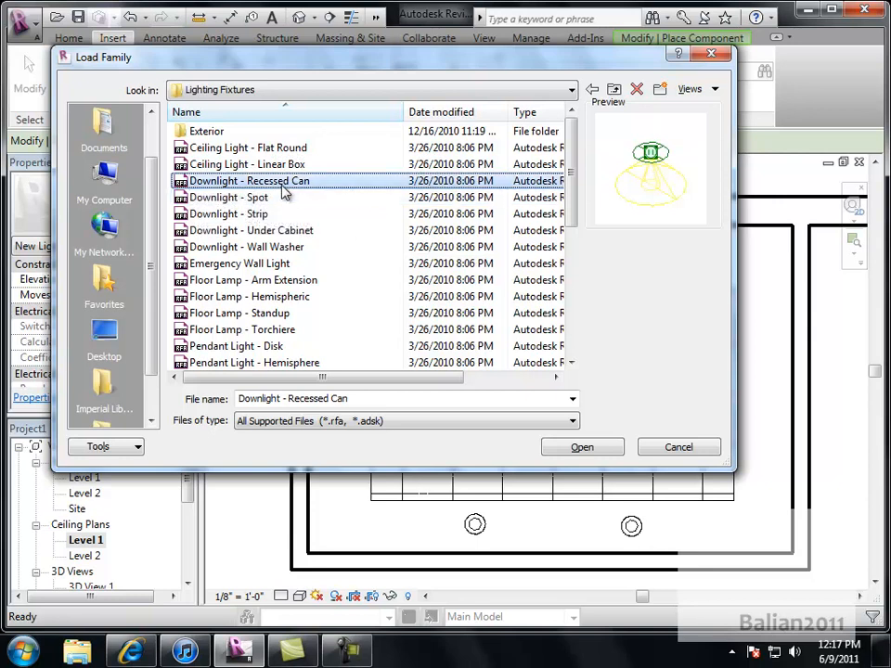
click(226, 213)
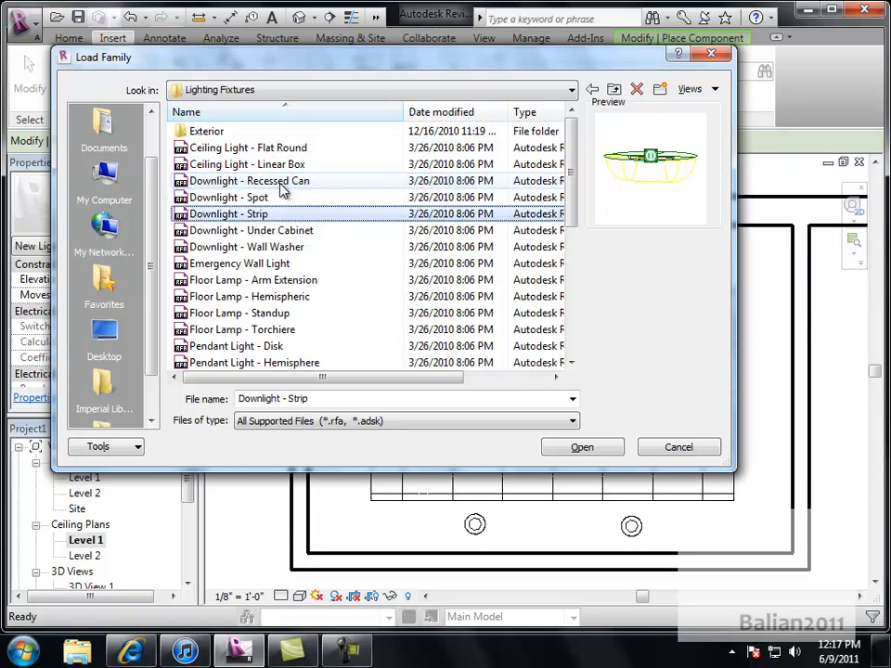
click(249, 180)
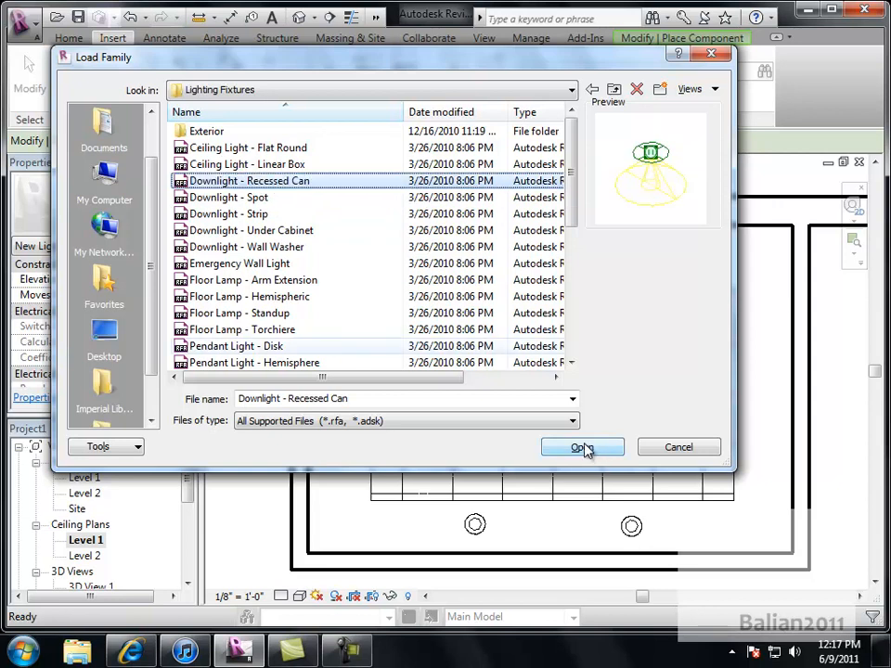
click(582, 445)
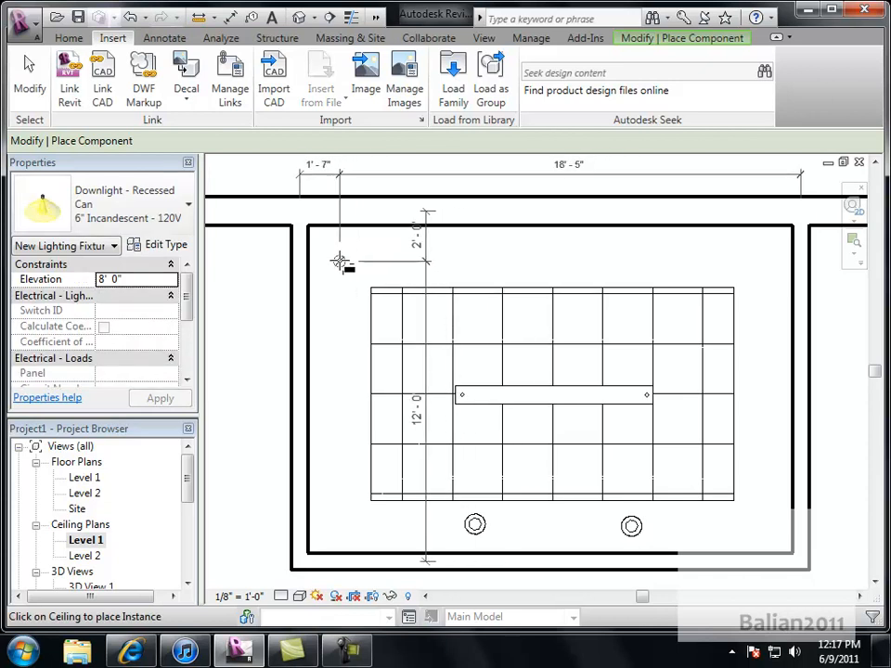
Place recessed downlights on the ceiling and reopen the boardroom's 3D View 1.
click(344, 259)
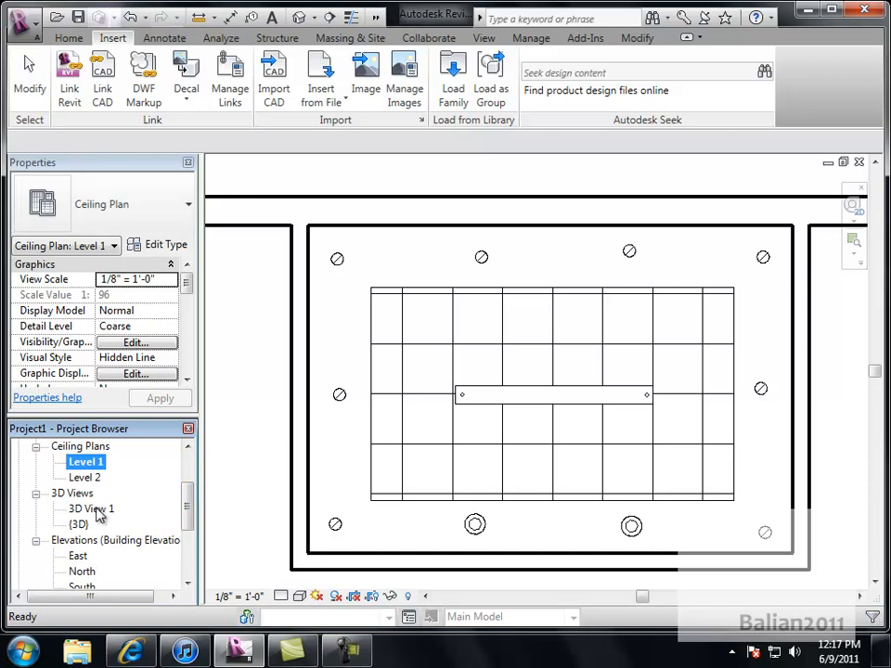
double_click(93, 508)
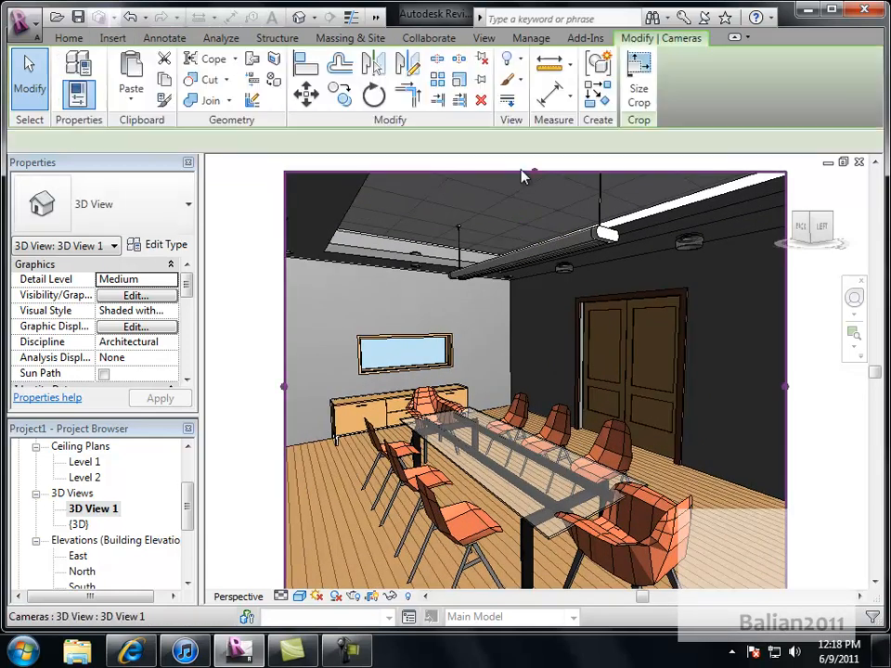
Bring up the Rendering dialog for the boardroom camera view from the View Control Bar.
drag(535, 175, 537, 219)
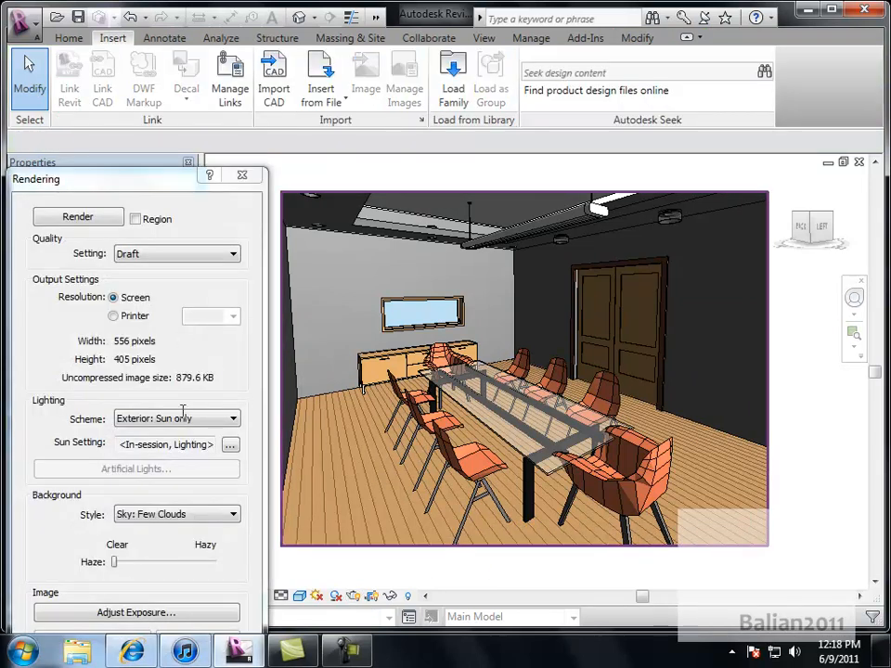
Run a low-quality test render with the Interior: Artificial only scheme, then return to the shaded model.
click(176, 419)
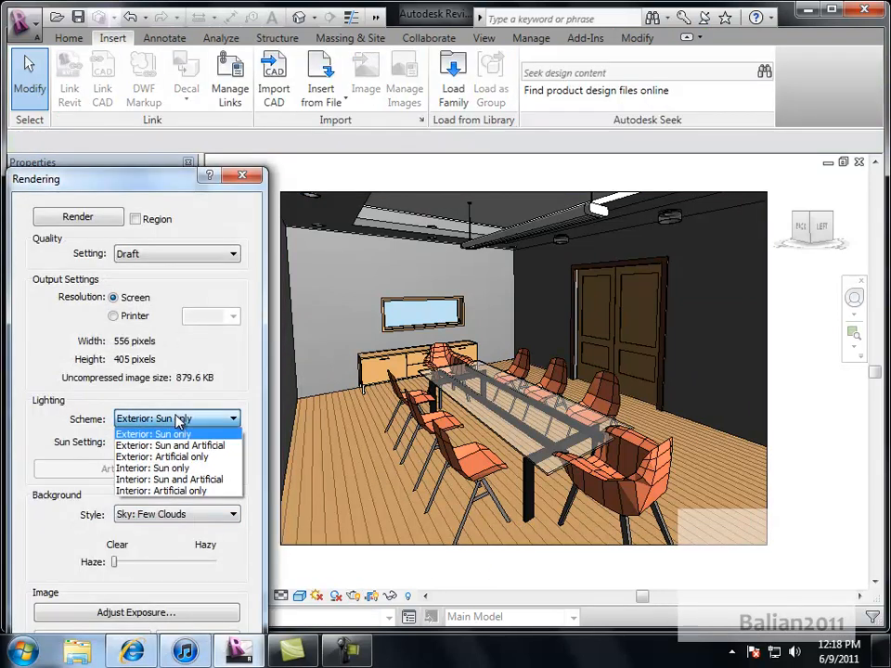
click(160, 490)
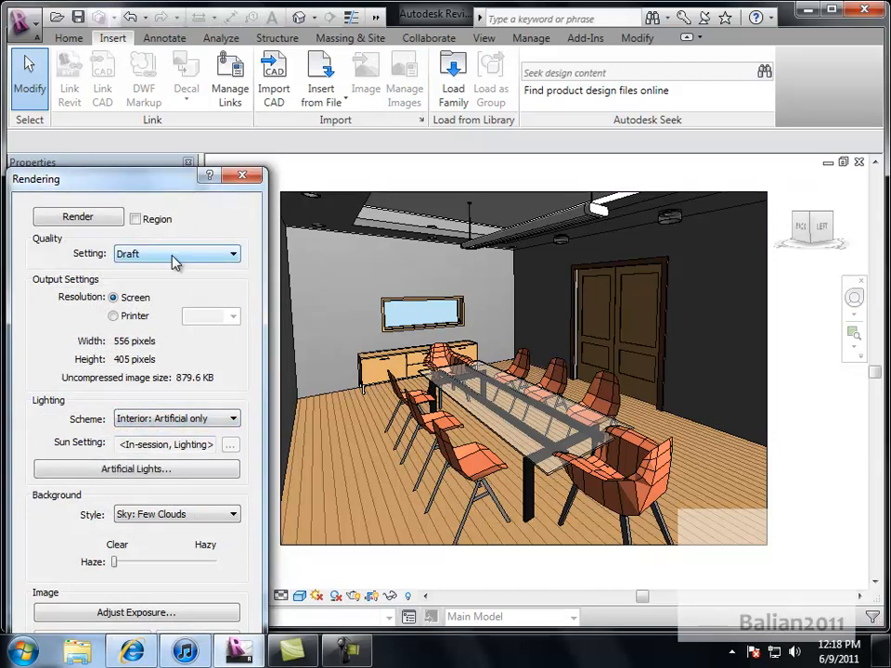
click(176, 253)
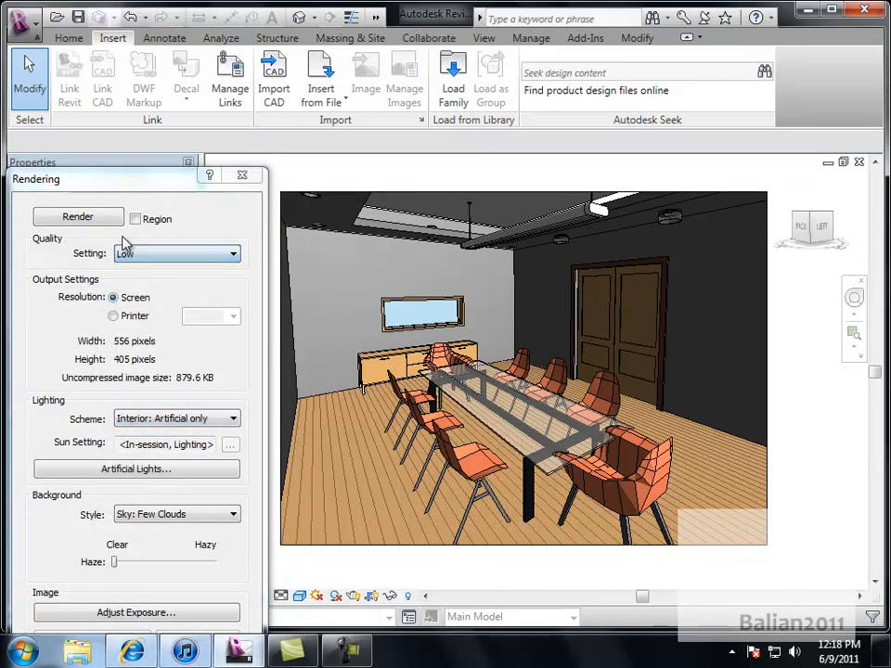
click(78, 215)
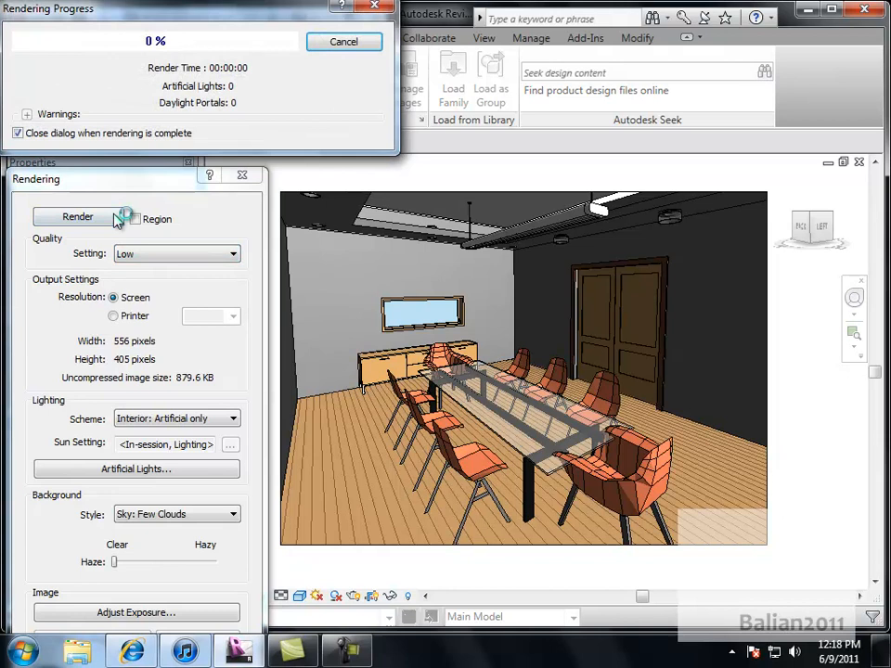
click(78, 215)
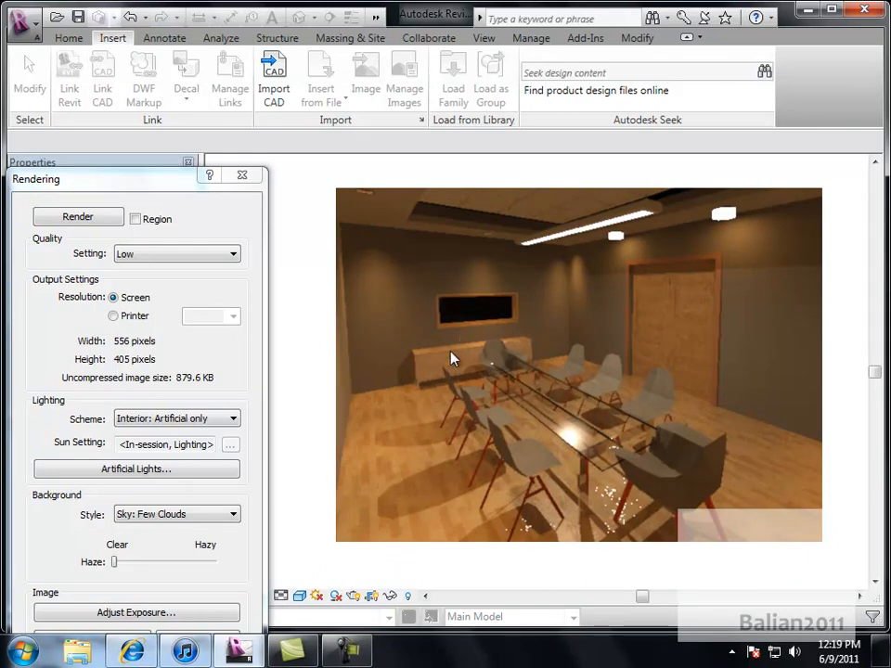
mouse_move(341, 414)
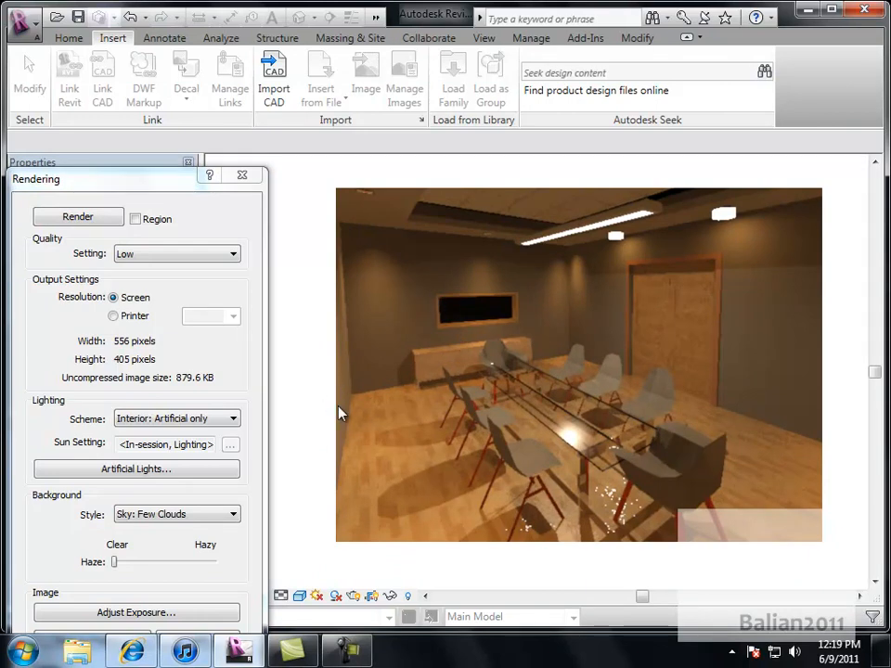
click(241, 175)
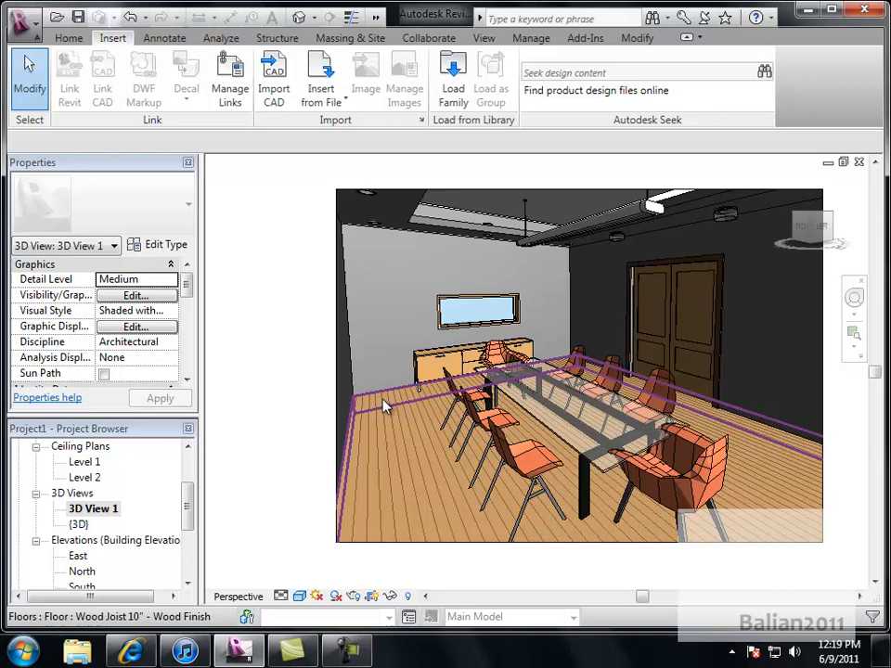
Go to the Level 1 floor plan from the Project Browser.
click(571, 356)
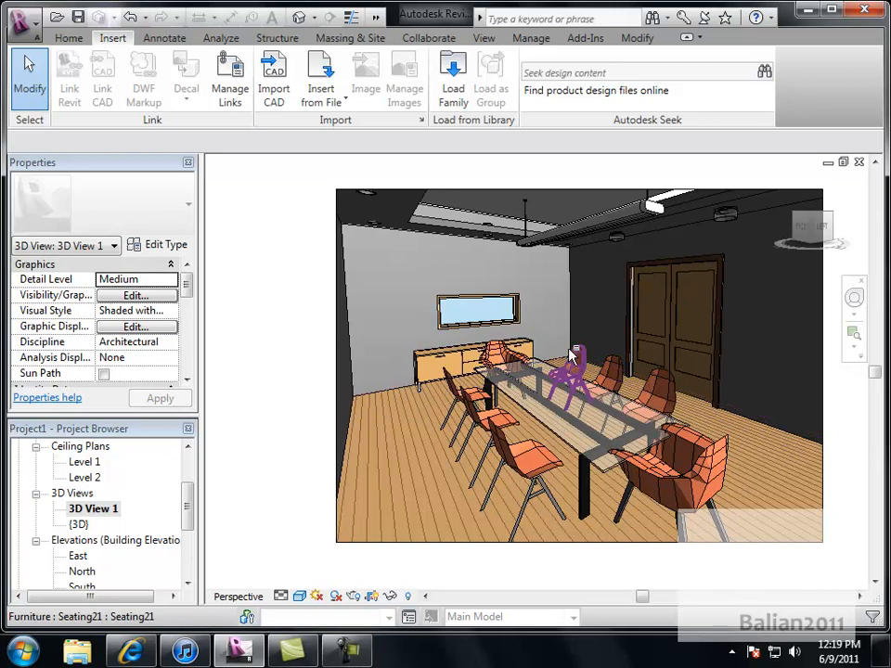
drag(572, 356, 590, 381)
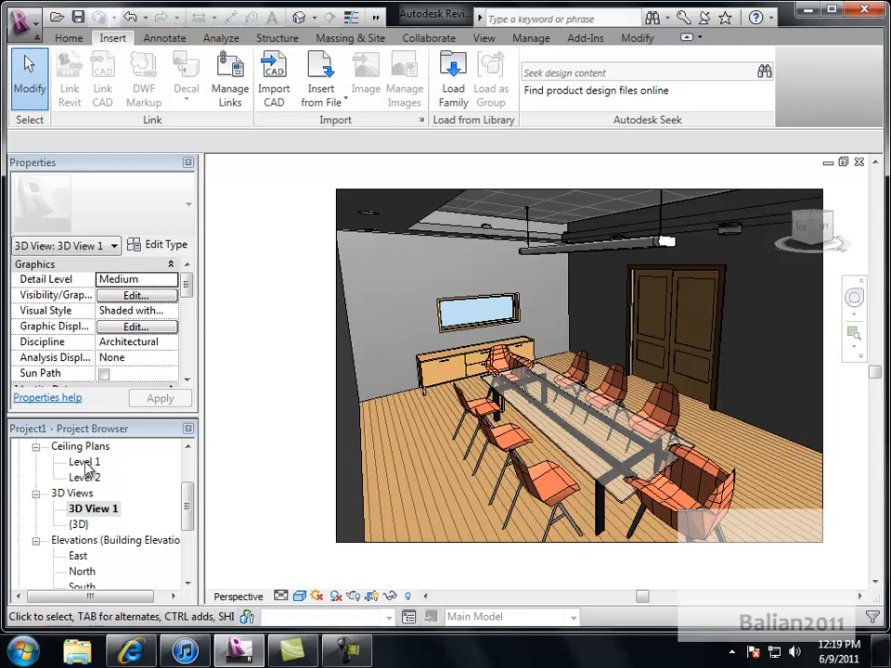
double_click(85, 477)
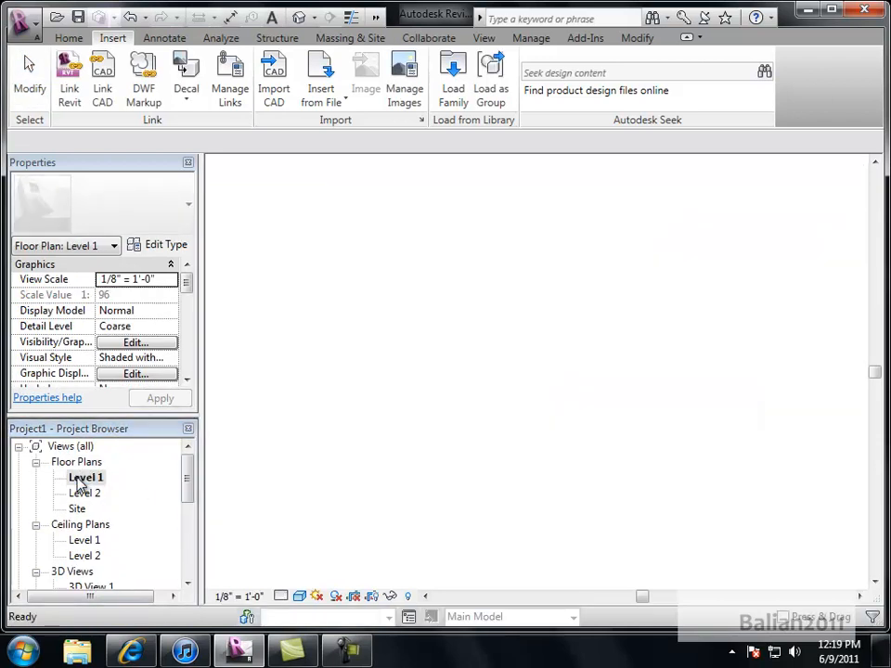
double_click(85, 477)
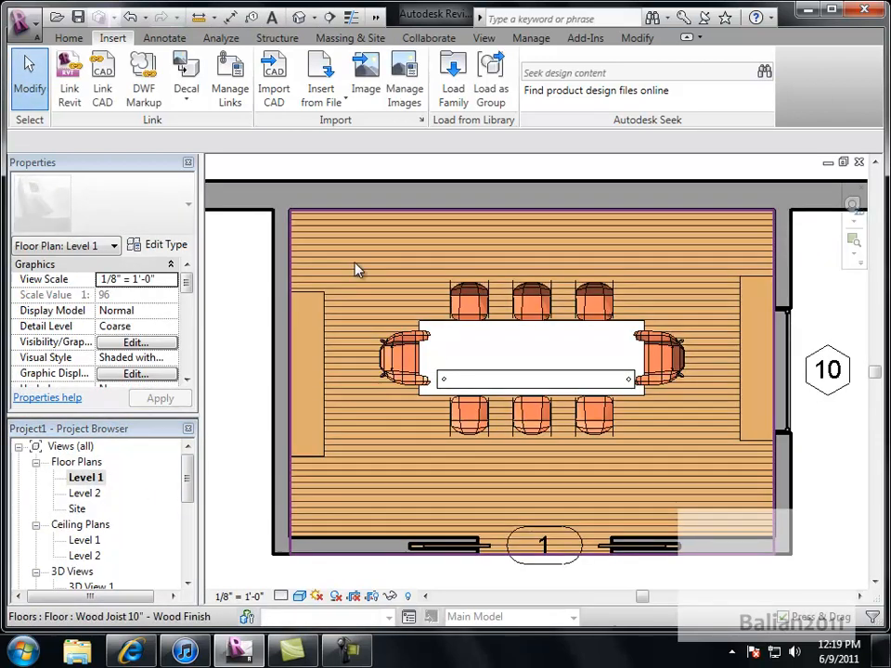
mouse_move(356, 271)
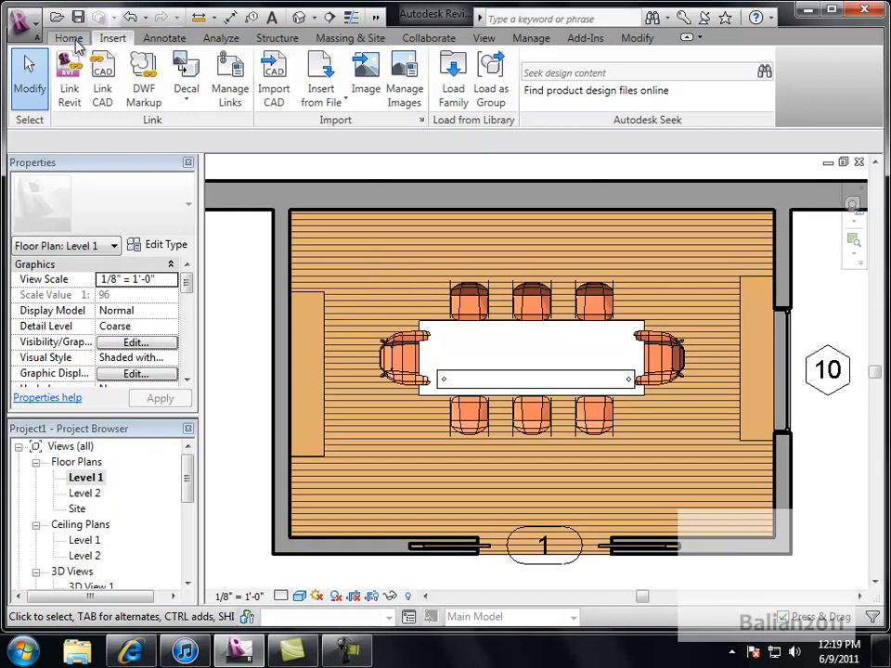
Start placing a perspective camera into the boardroom from the View tab's 3D View menu.
click(482, 37)
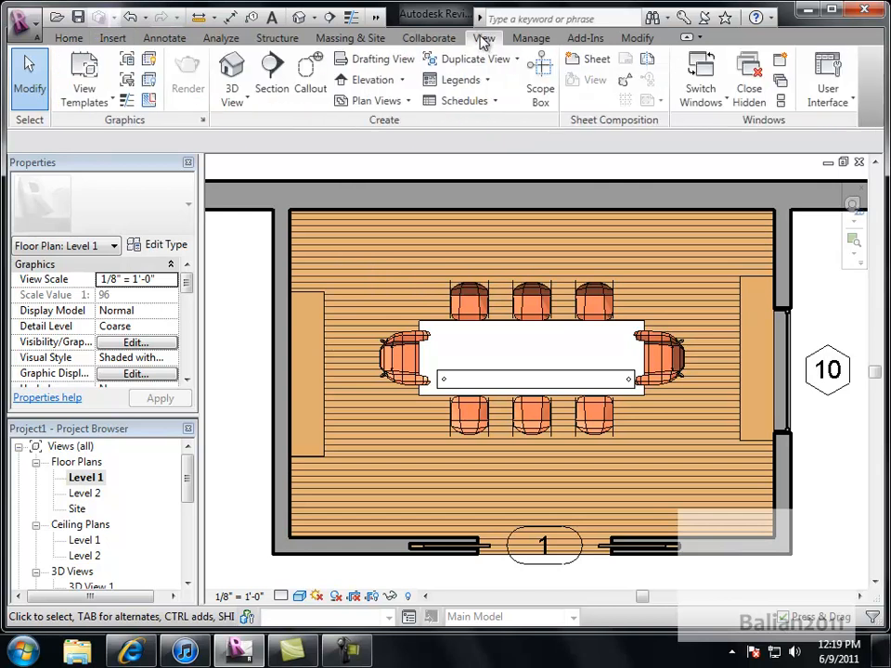
click(232, 78)
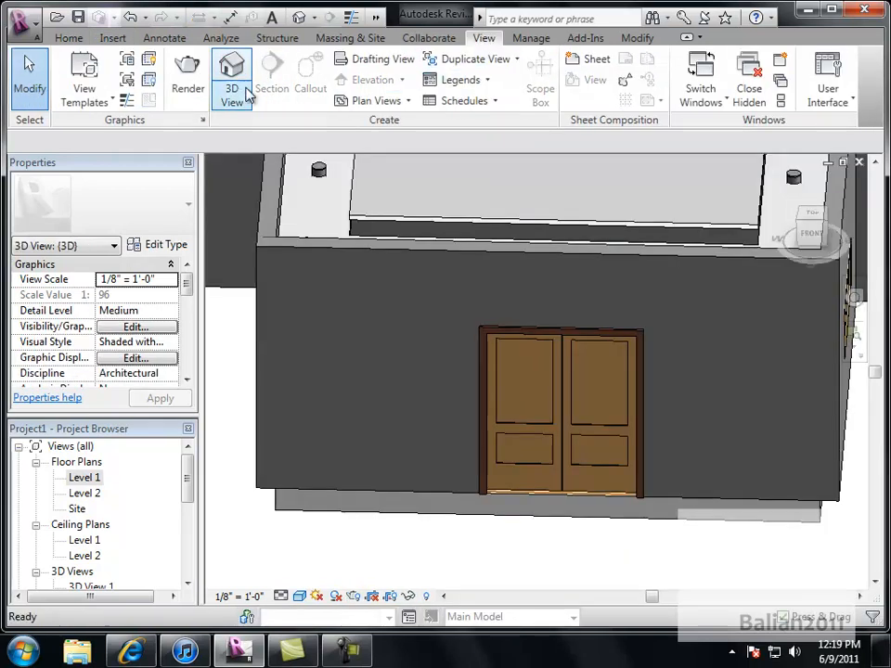
click(232, 71)
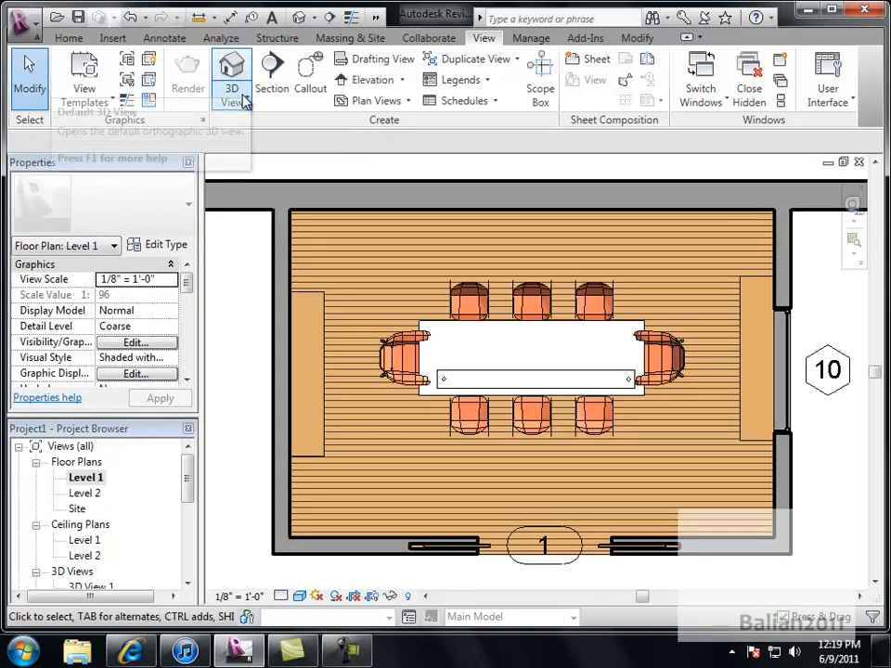
click(232, 77)
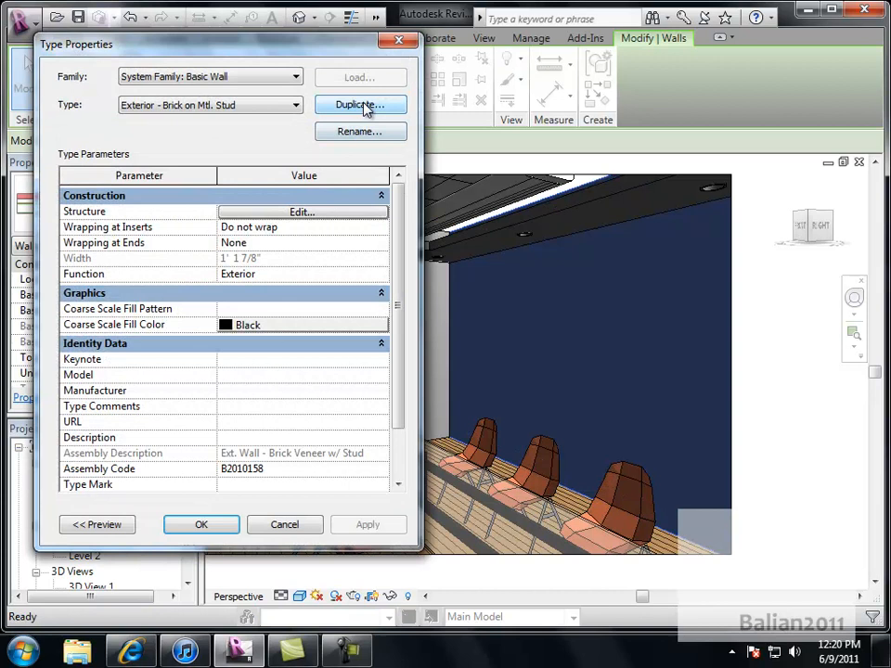
Duplicate the Exterior - Brick on Mtl. Stud wall type under a new name starting 'New B'.
click(361, 104)
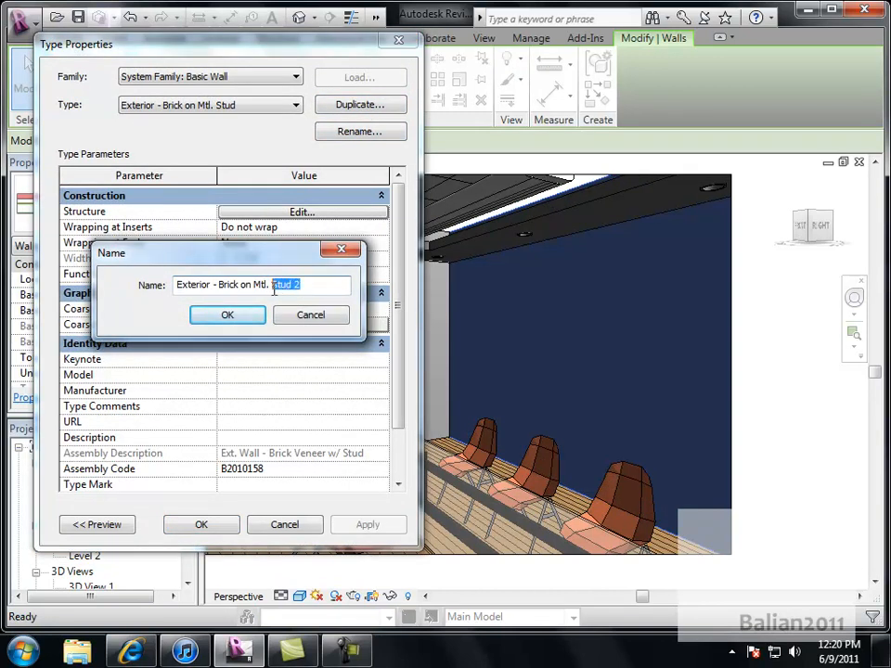
text(New Balian)
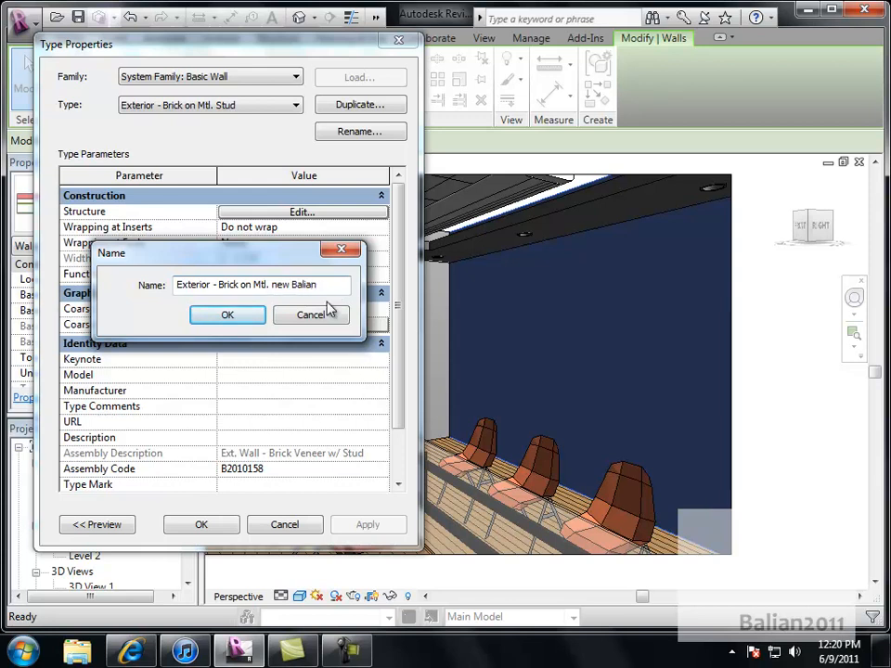
click(227, 315)
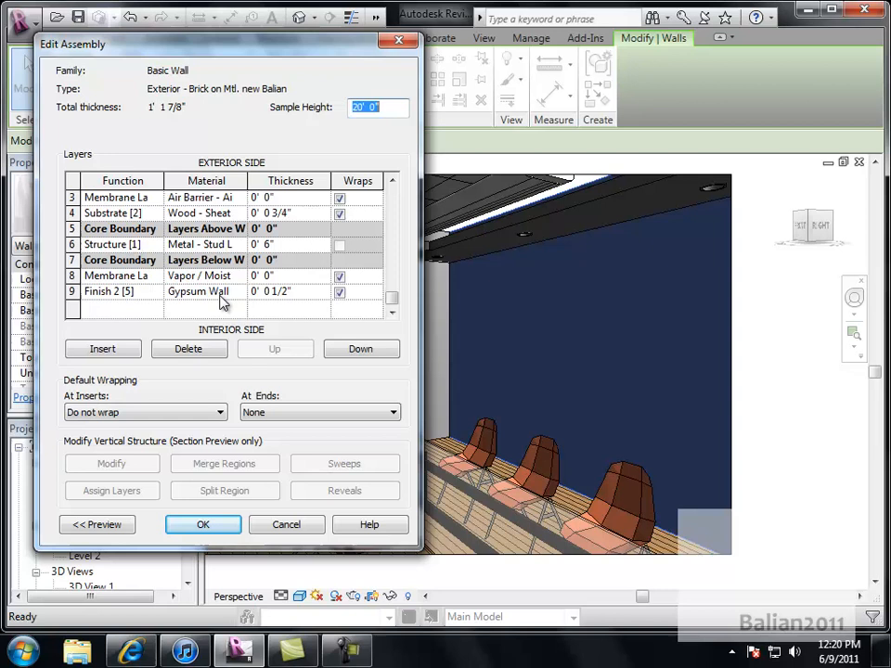
Set the Finish 2 interior layer's material to Masonry - Stone in the Materials dialog.
click(197, 289)
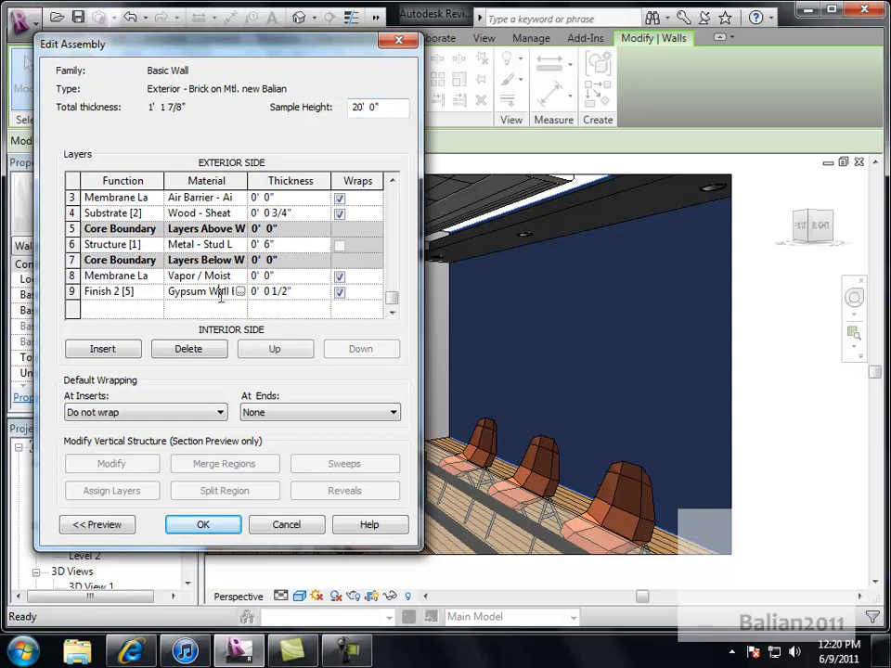
click(239, 292)
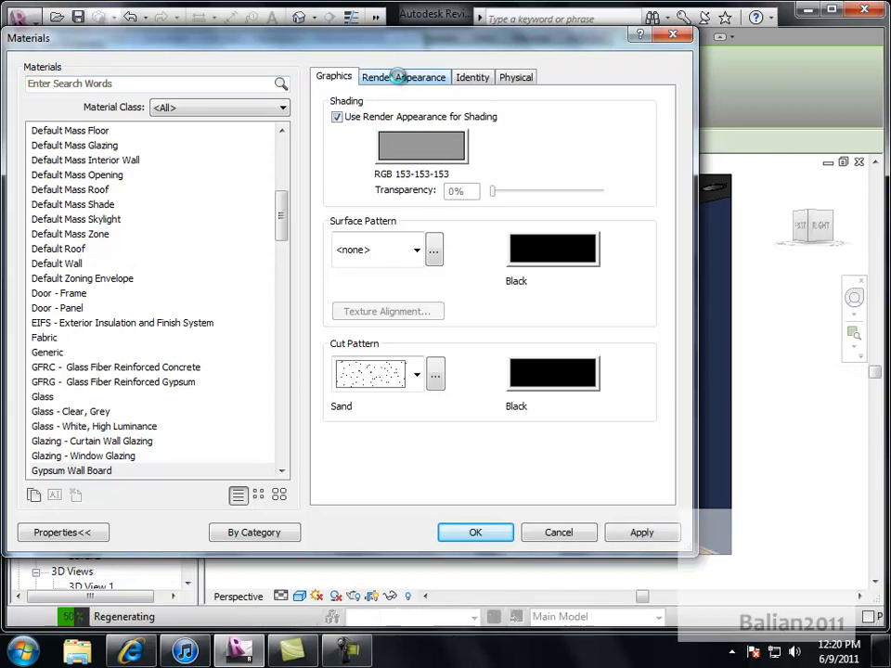
click(405, 78)
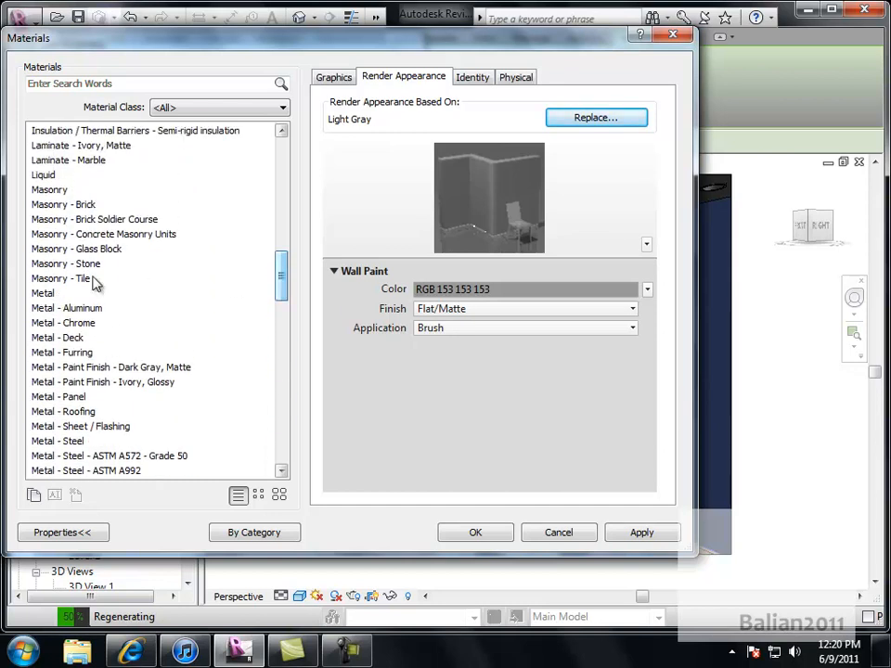
click(65, 264)
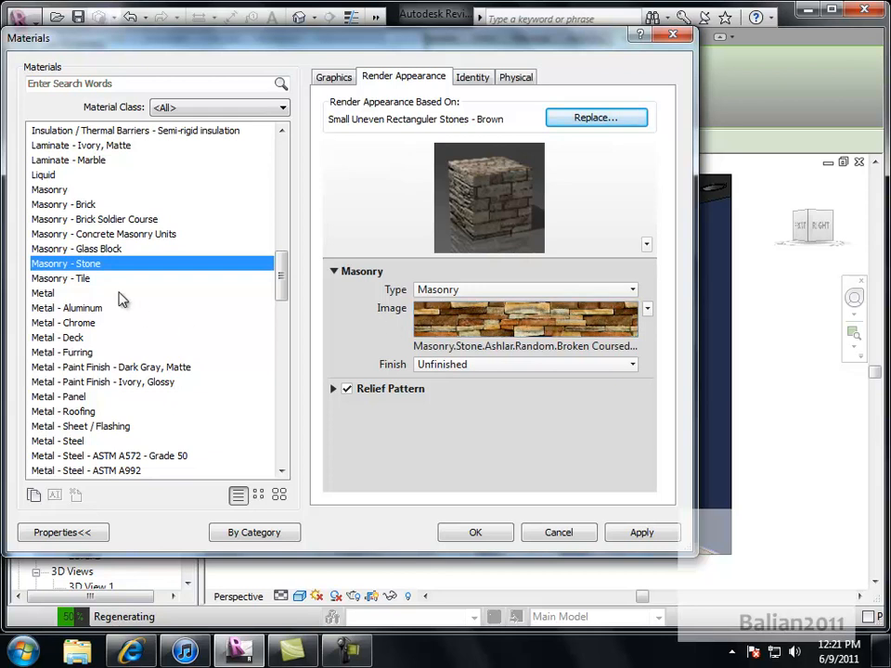
mouse_move(242, 163)
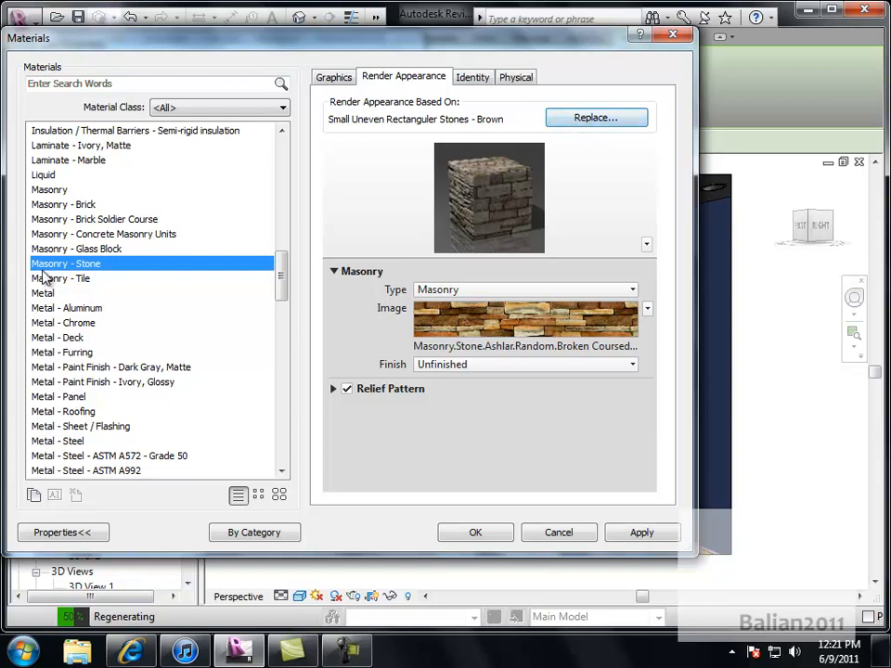
mouse_move(651, 590)
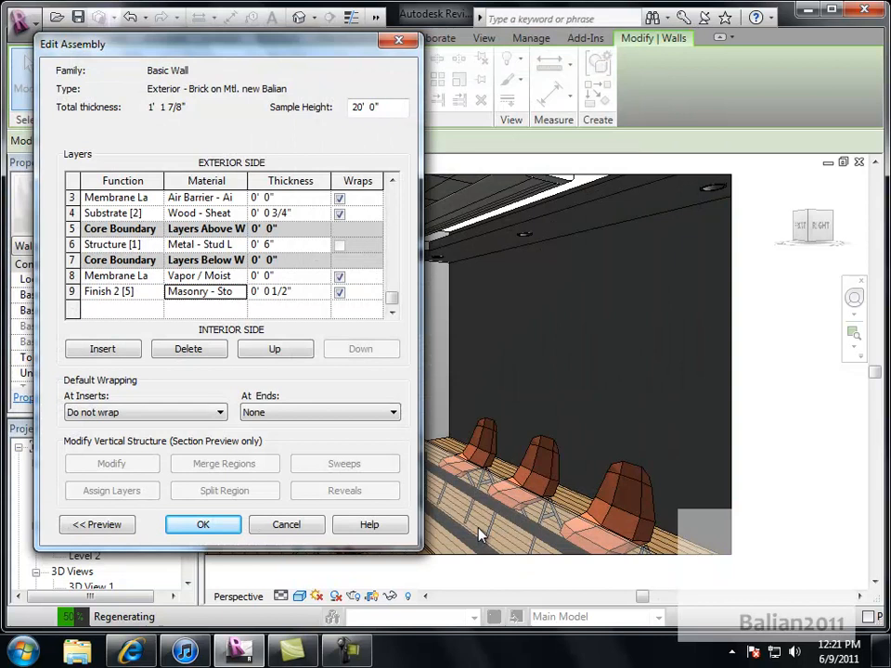
Confirm the edited wall assembly and apply the new wall type's properties.
click(202, 523)
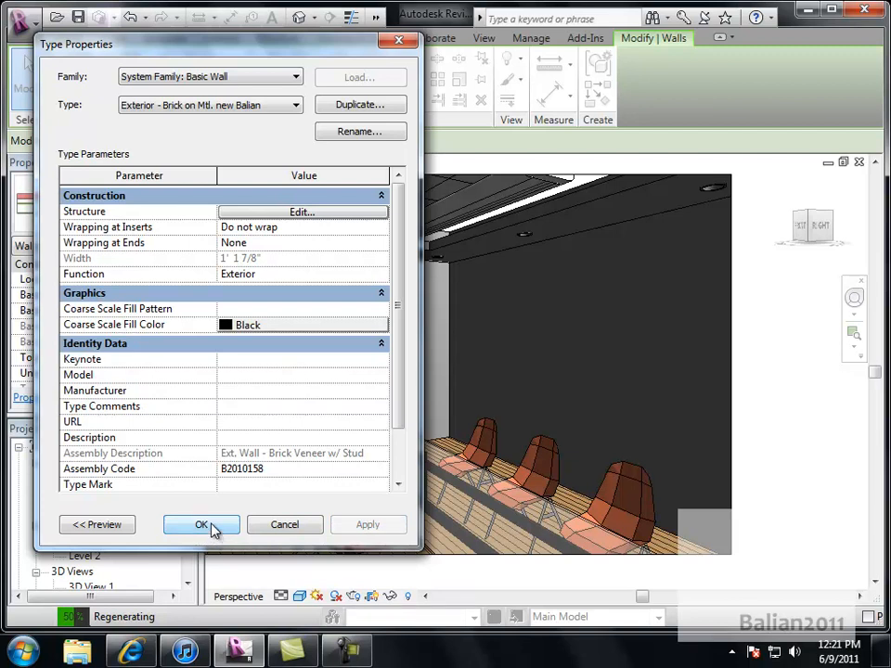
click(201, 524)
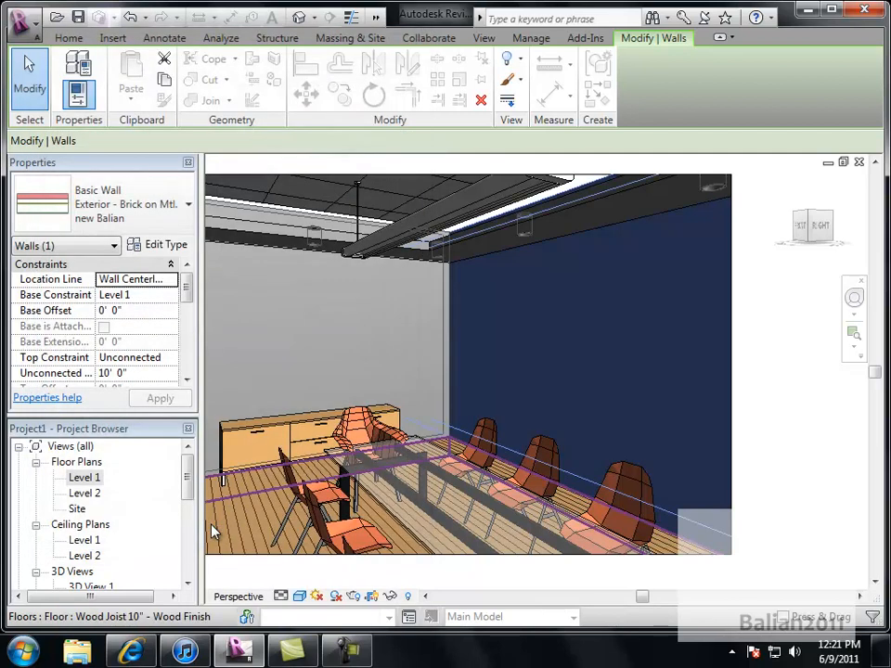
Show the camera view in Realistic style and reframe its crop so the stone wall is visible.
click(300, 598)
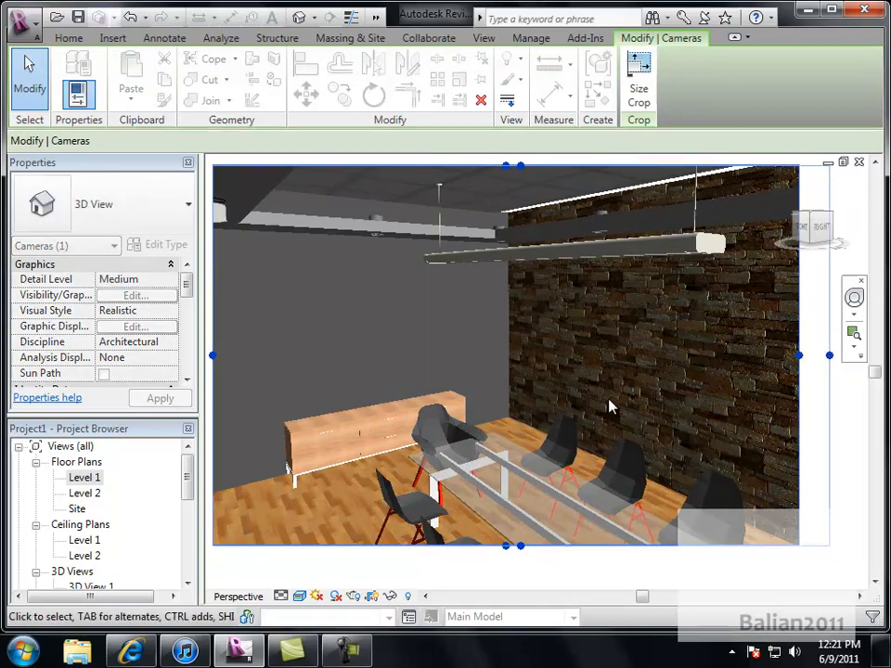
drag(519, 165, 540, 211)
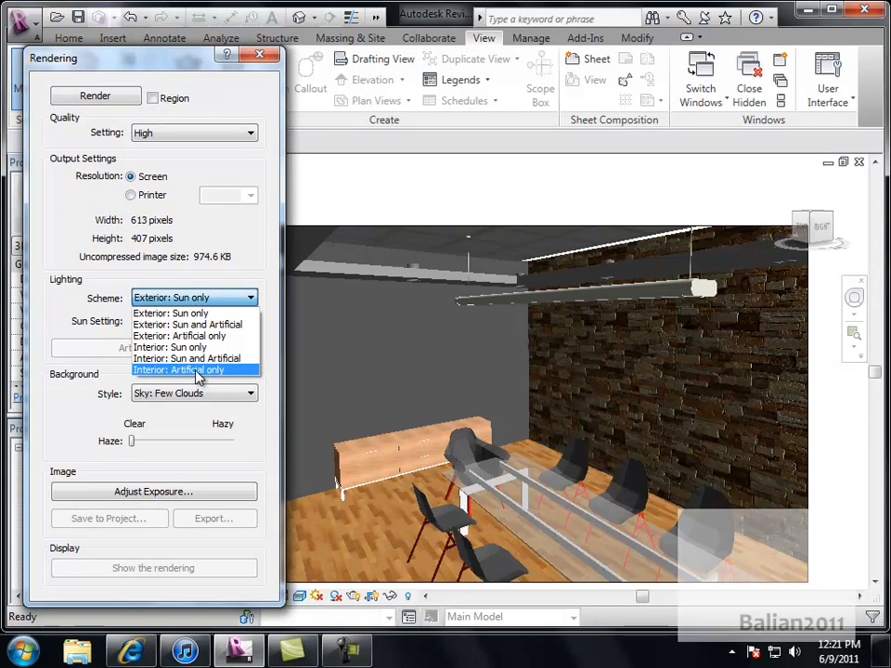
Render the boardroom at high quality with the Interior: Artificial only lighting scheme.
click(194, 369)
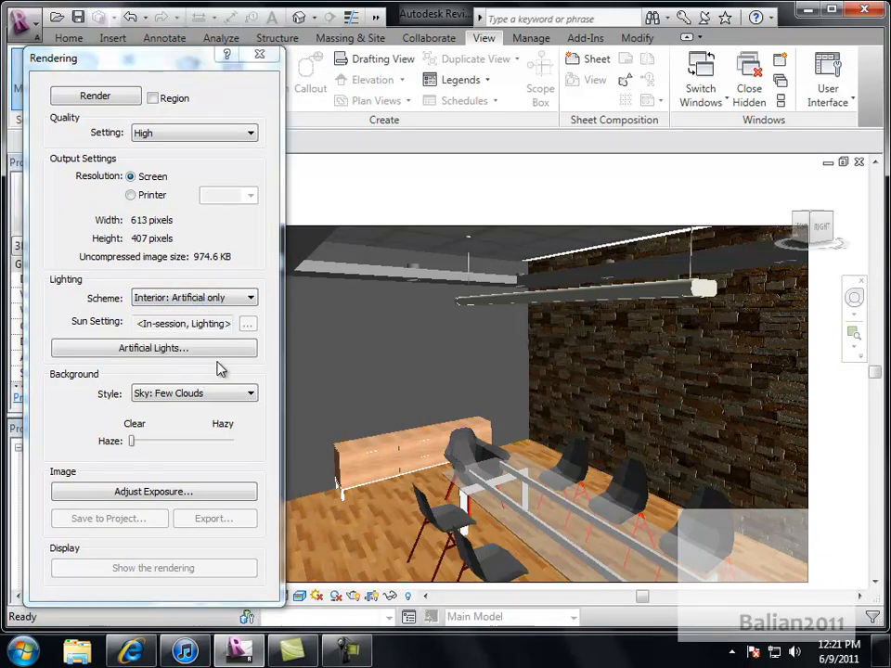
mouse_move(127, 269)
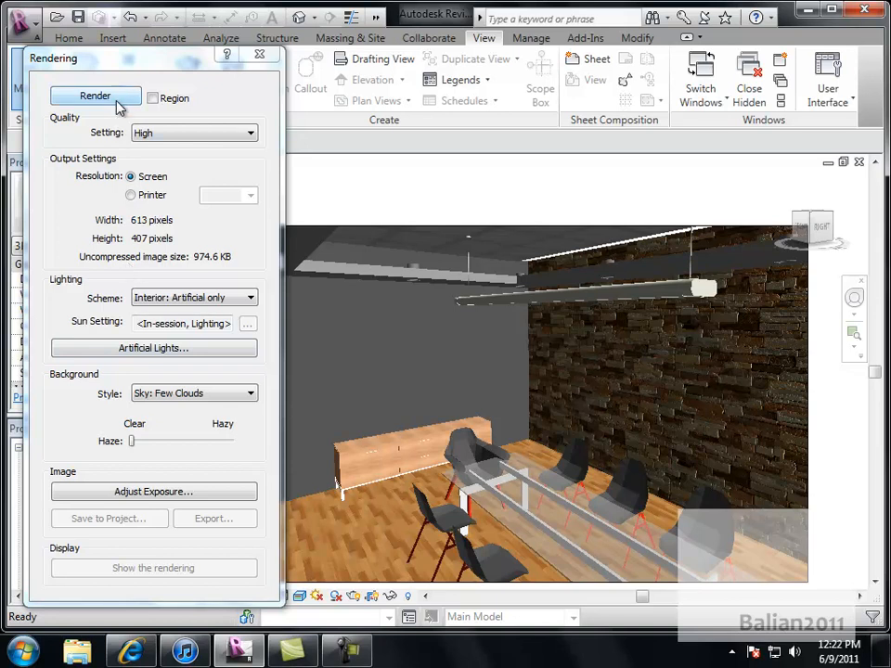
click(95, 96)
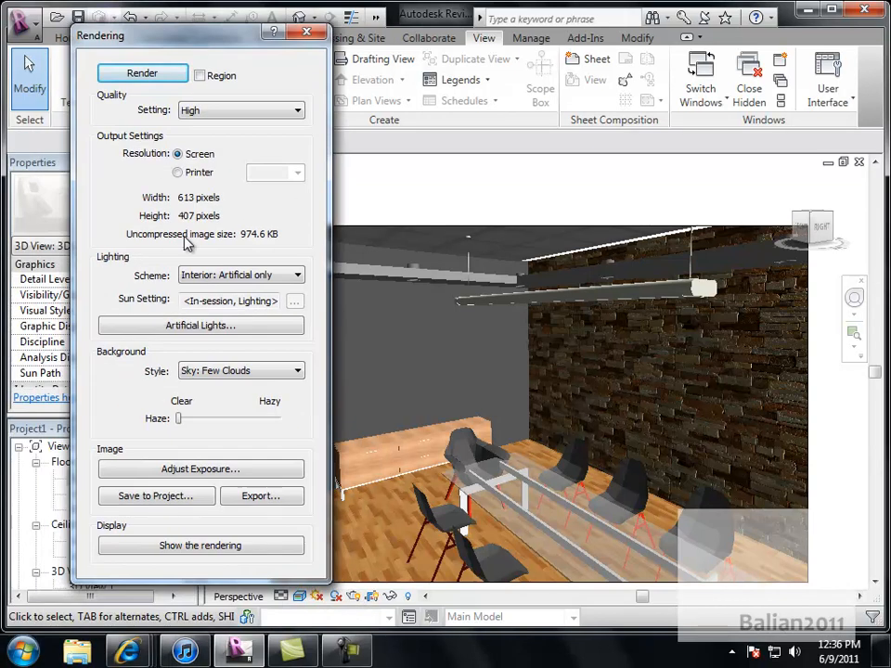
Show the finished rendering and save it to the project under a name starting 'Bo'.
click(200, 546)
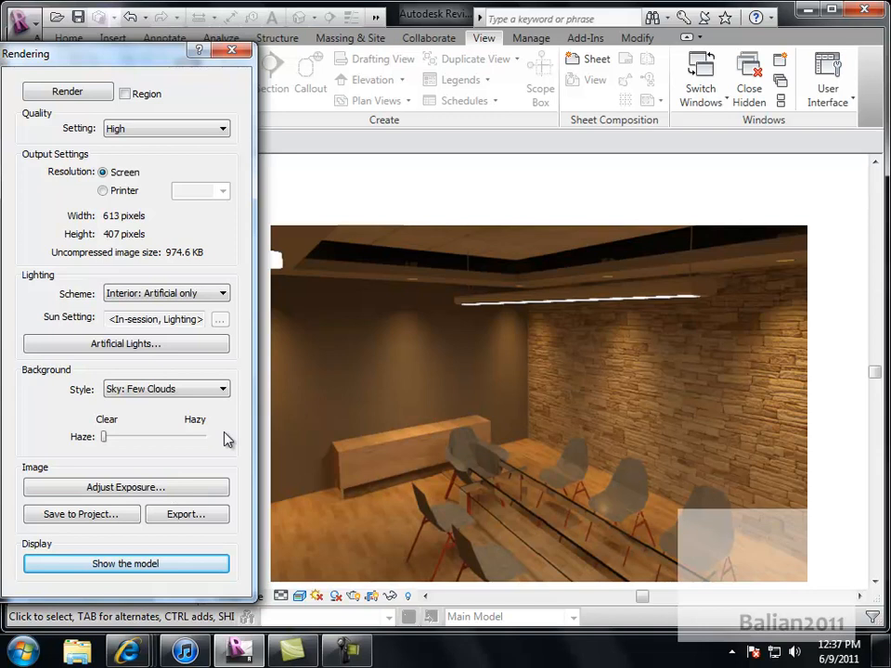
click(81, 515)
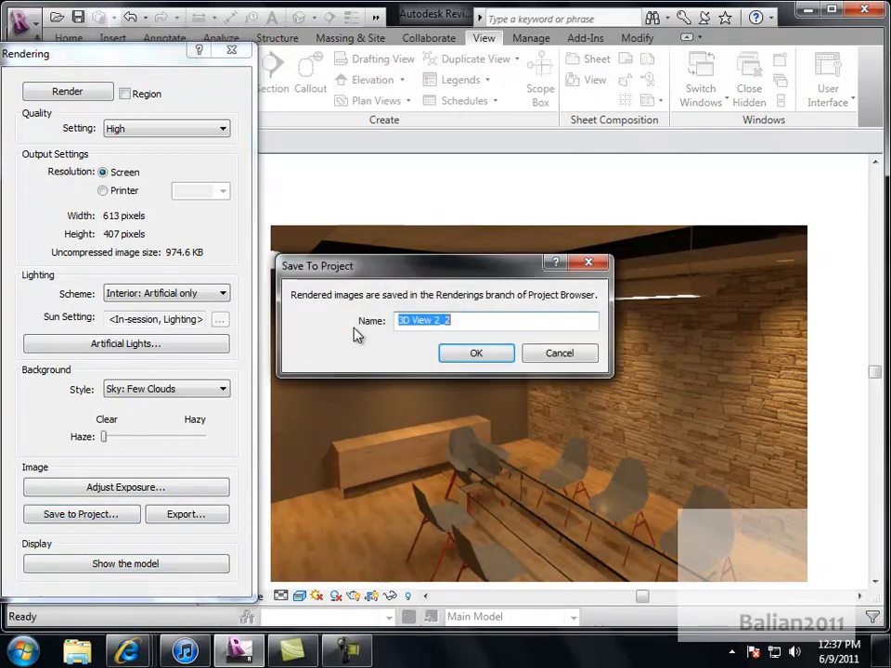
text(Bo)
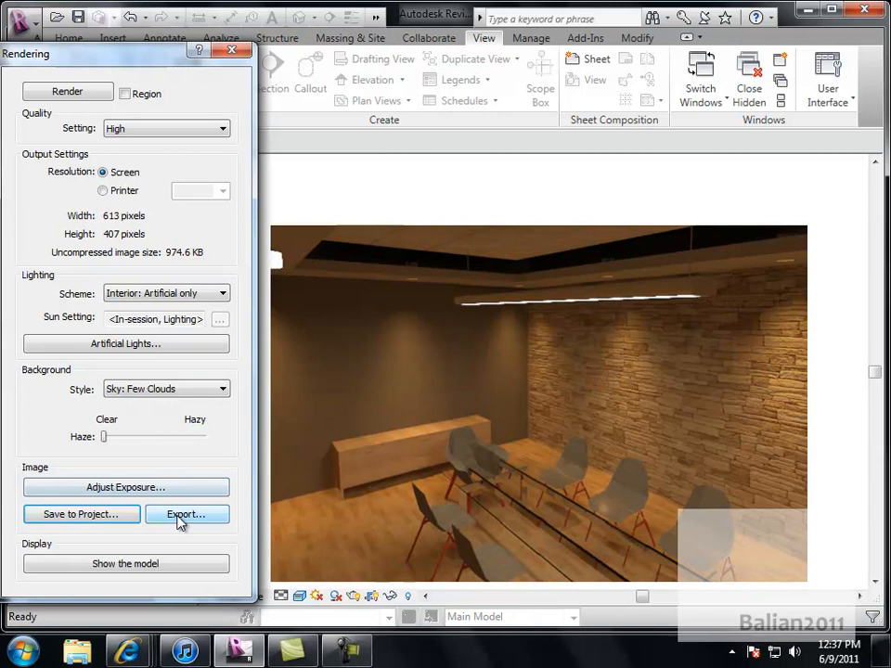
Export the rendering as a JPEG image file.
click(186, 514)
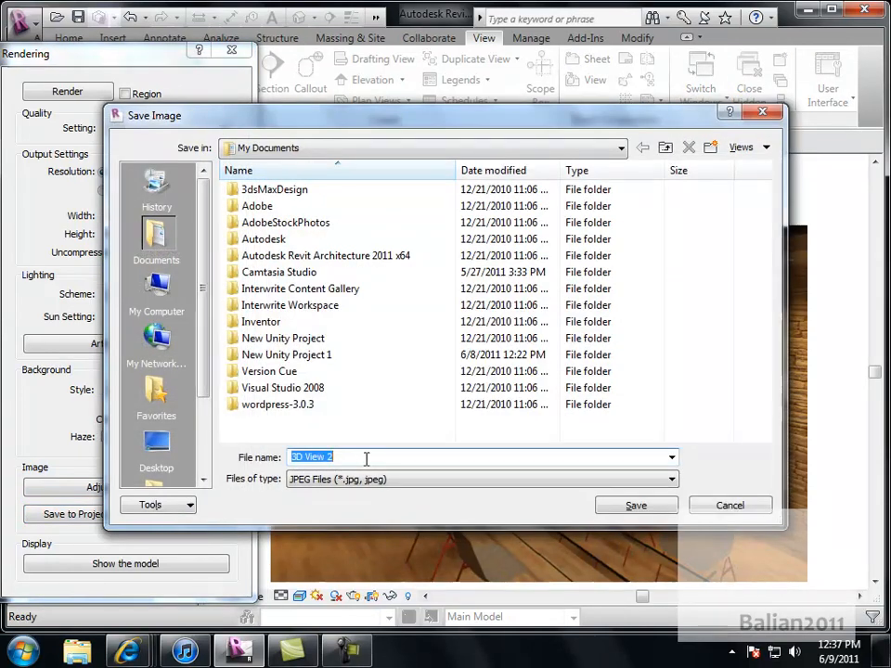
click(730, 505)
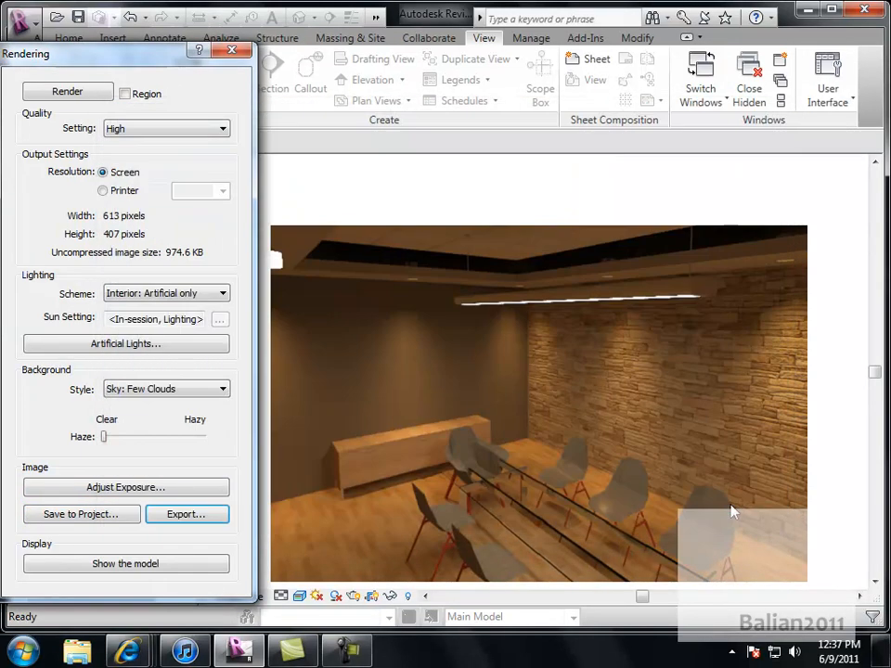